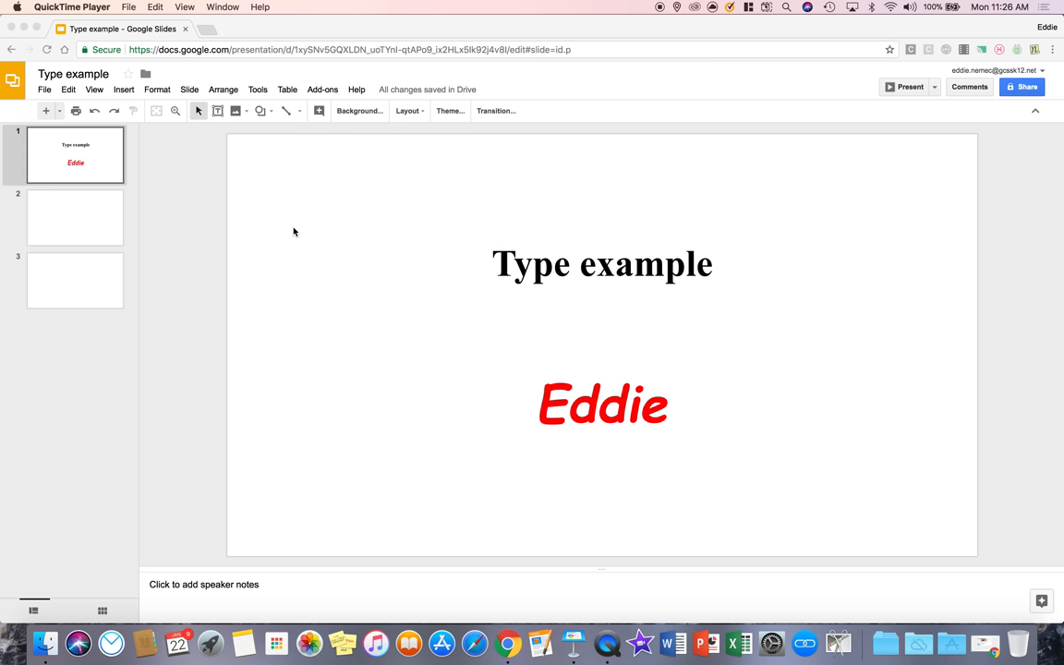
mouse_move(153, 125)
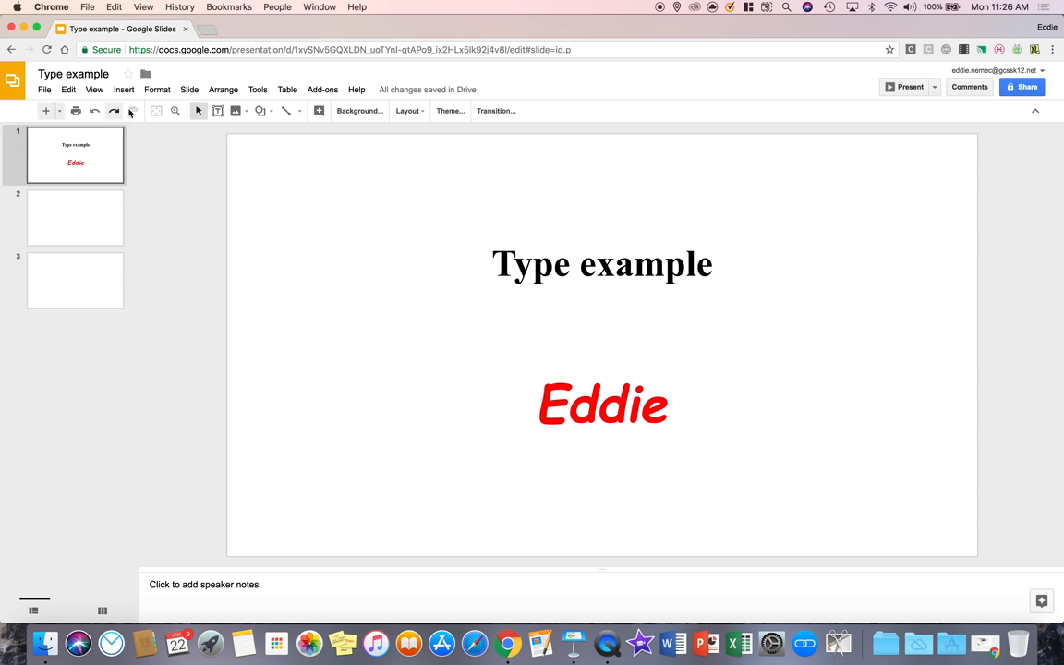
mouse_move(134, 111)
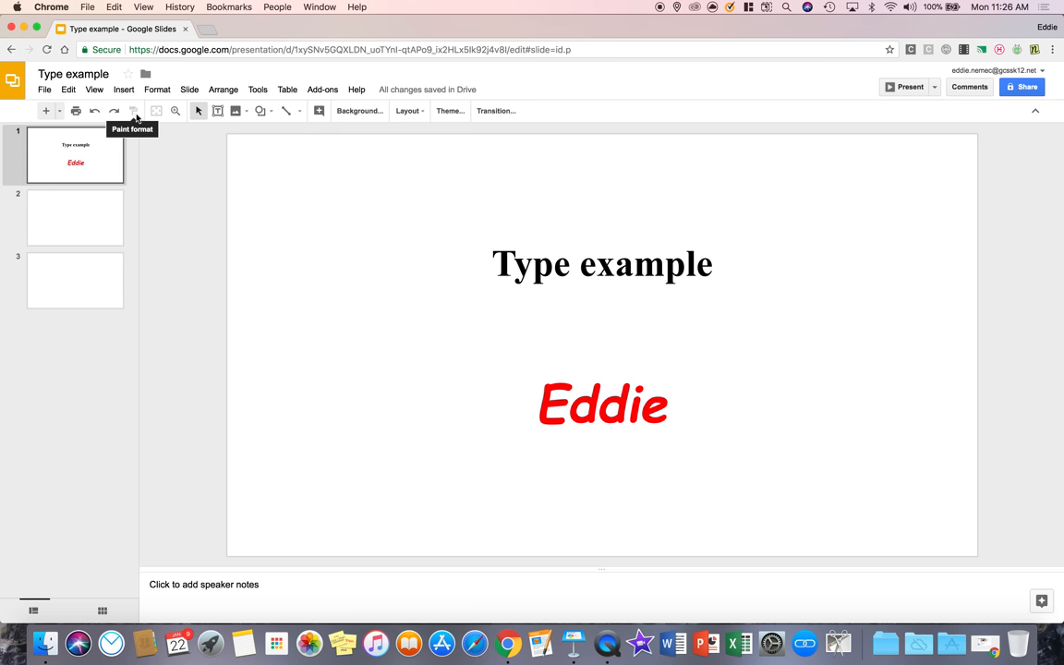
mouse_move(235, 111)
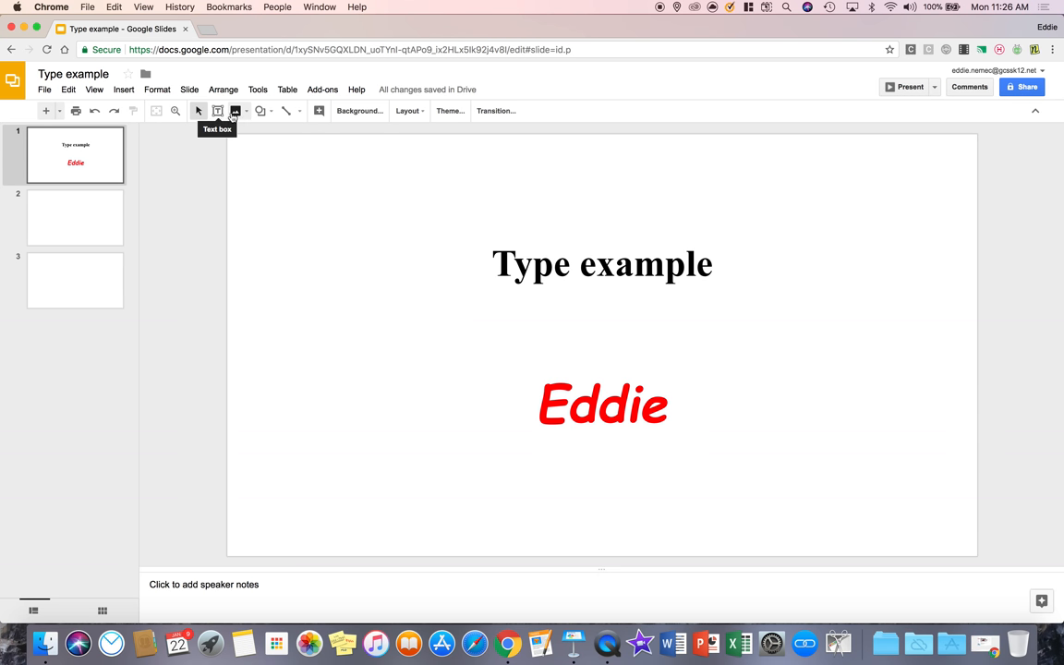
mouse_move(261, 111)
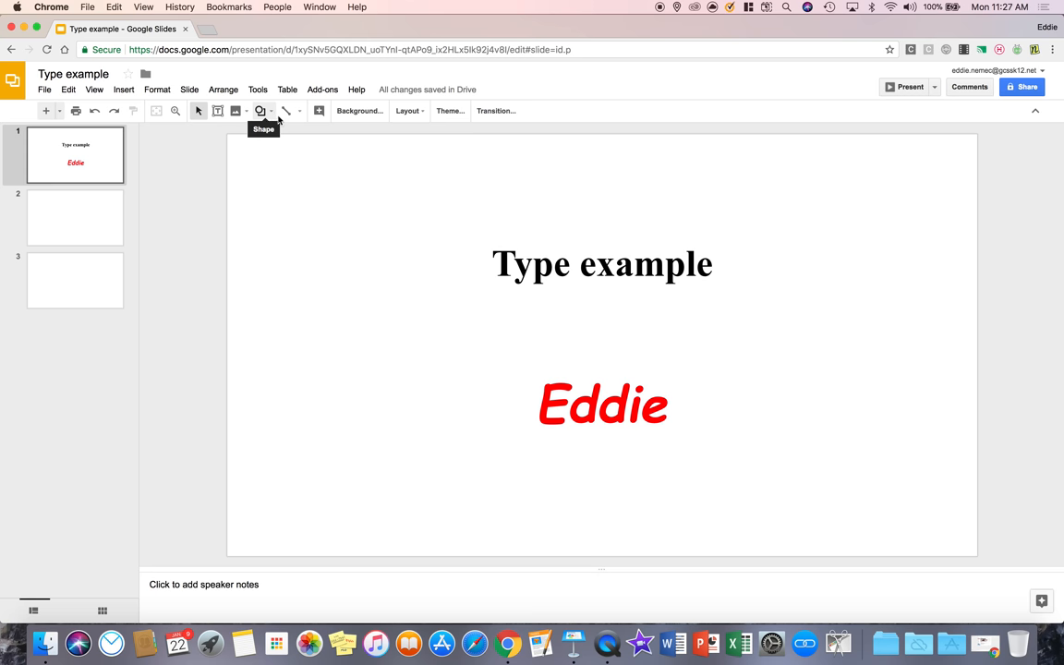
mouse_move(285, 111)
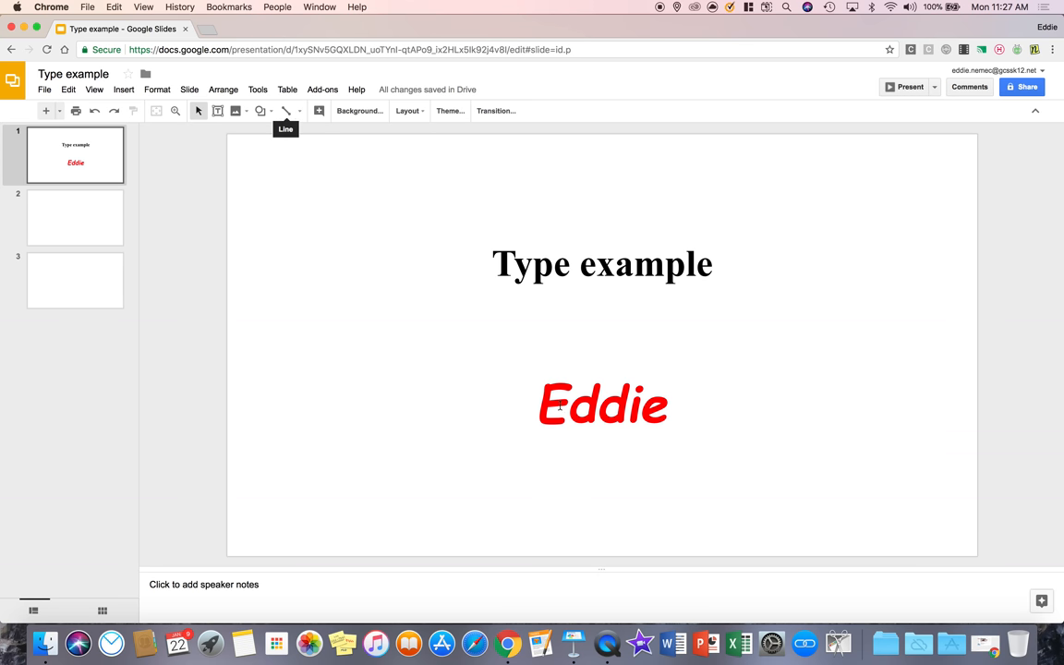
- Select the title and Eddie text boxes, highlighting the Type example title line
left_click(602, 265)
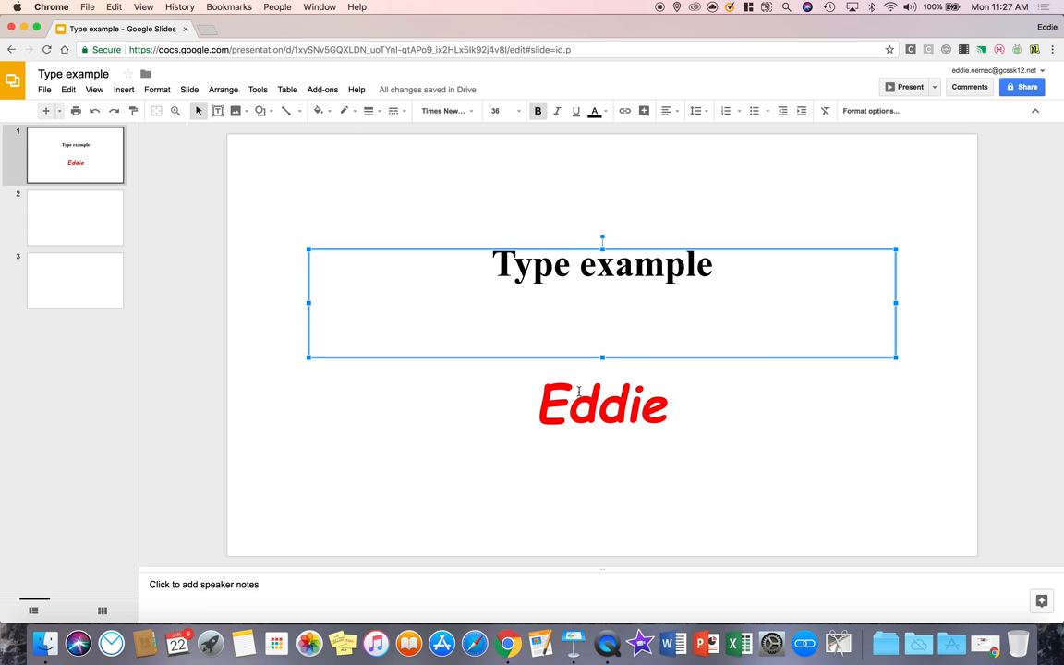
left_click(603, 404)
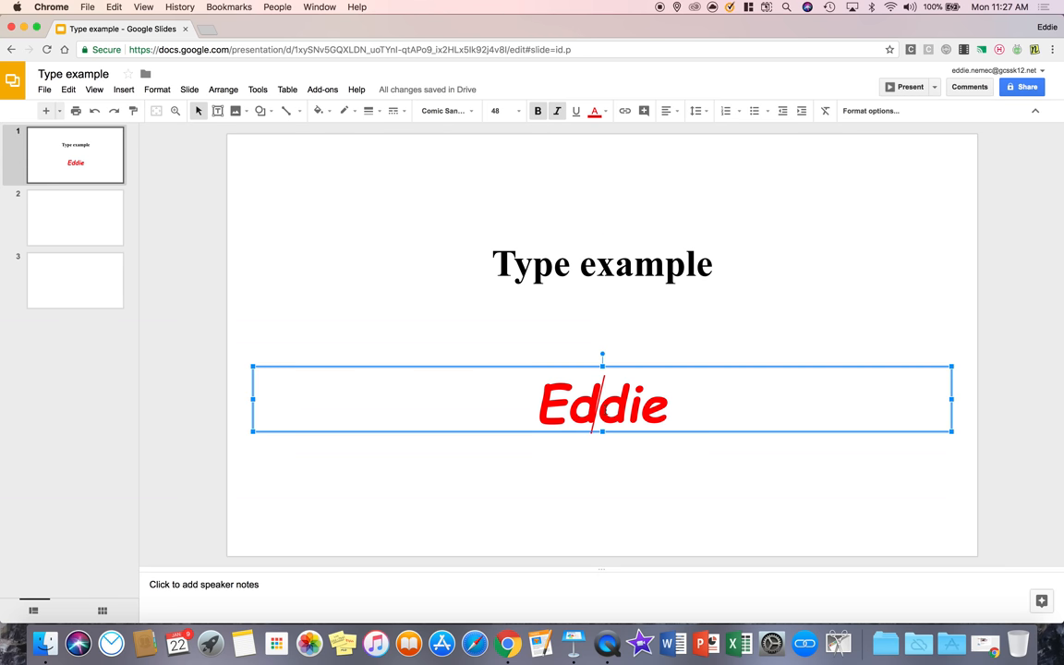
left_click(599, 265)
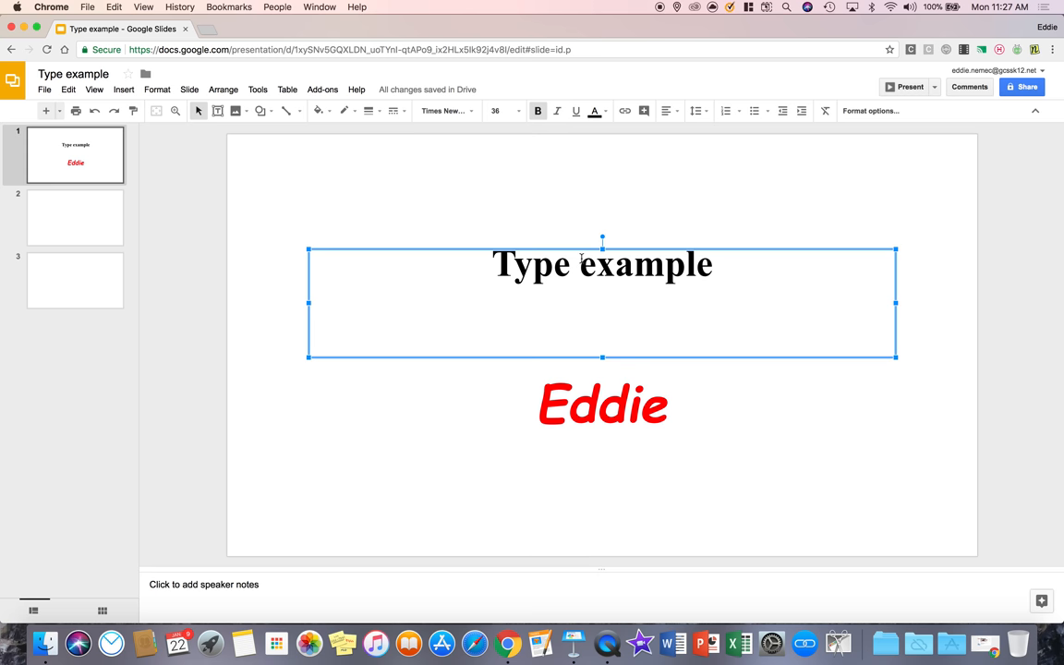
left_click(603, 404)
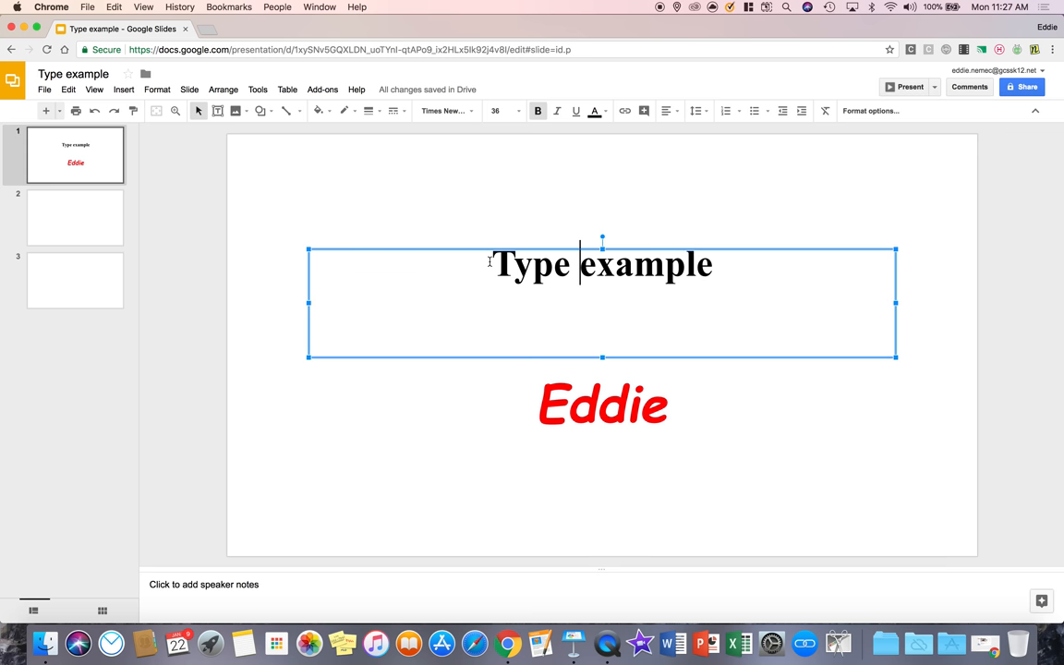
triple_click(602, 264)
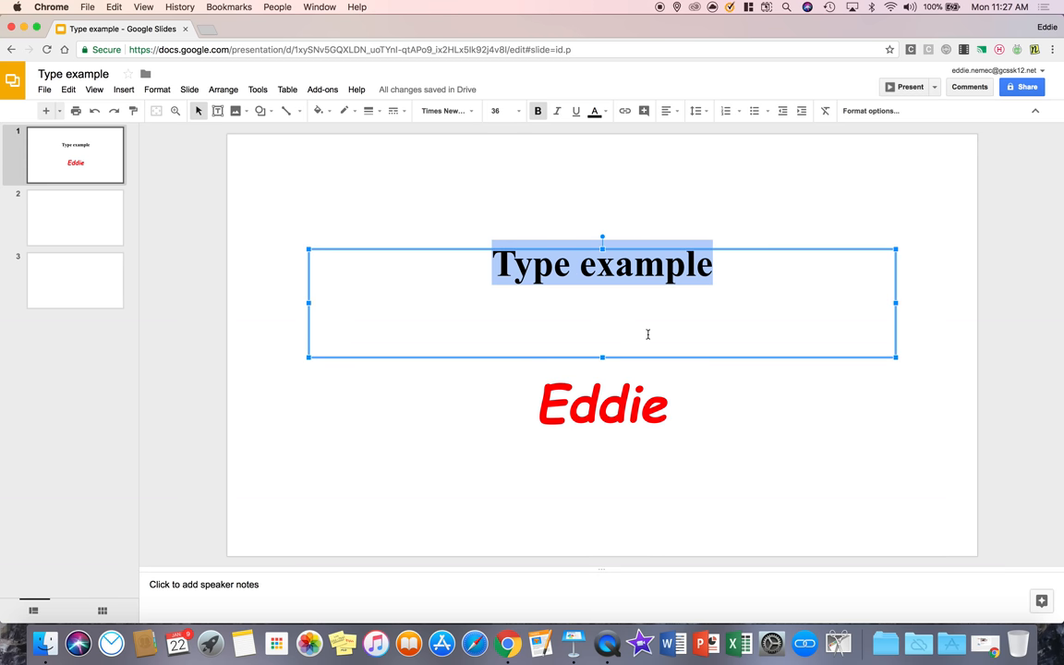
left_click(604, 405)
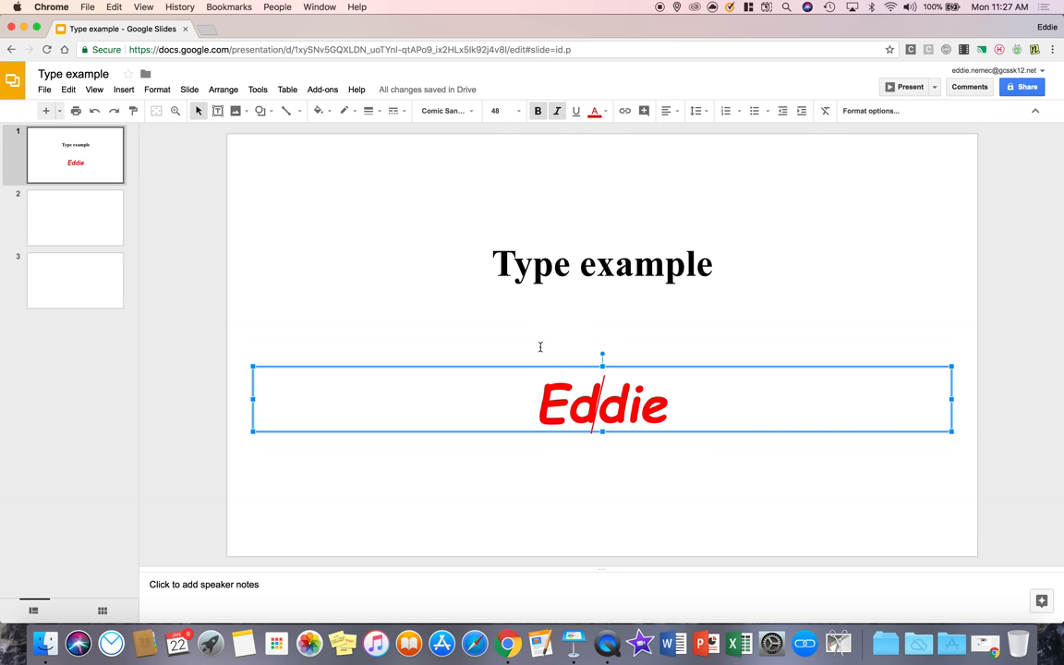
- Copy the word Eddie and paste it into the title box
left_click(602, 265)
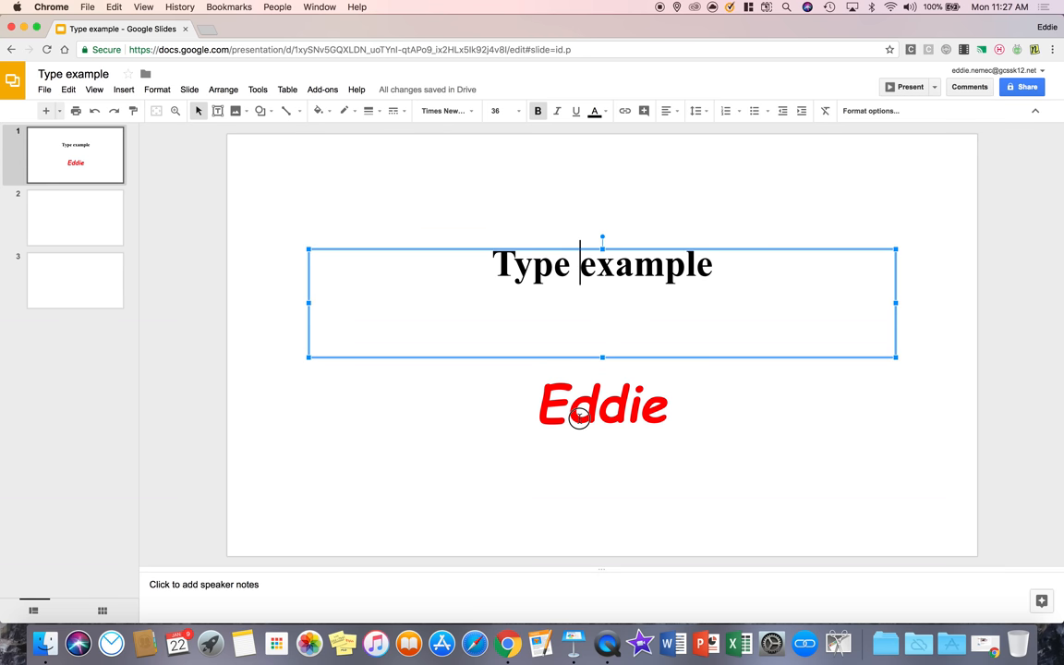
left_click(603, 404)
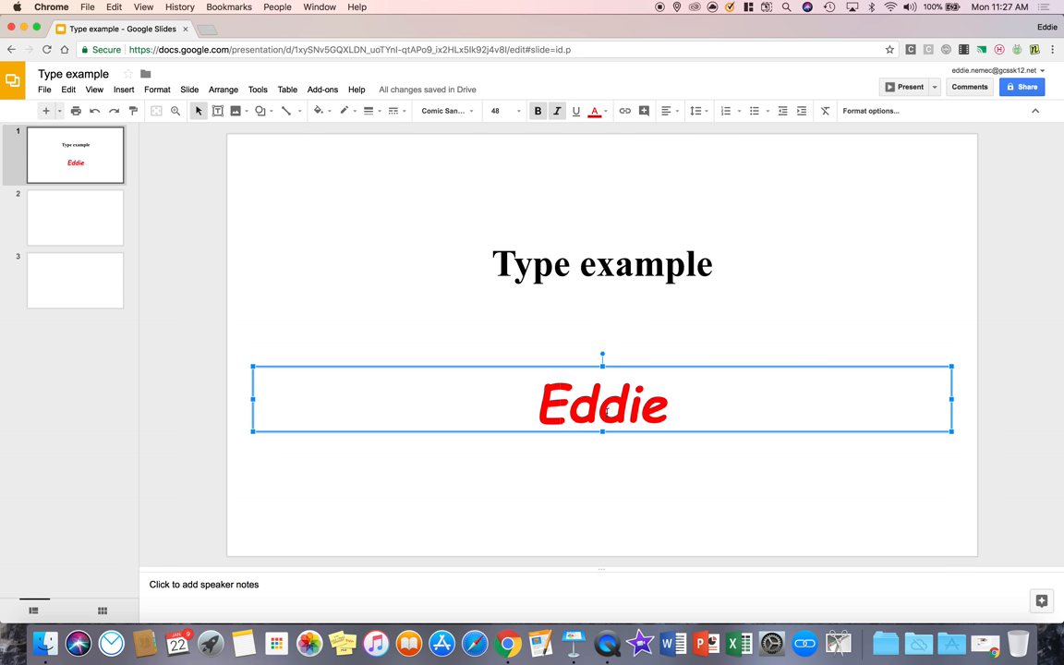
double_click(603, 405)
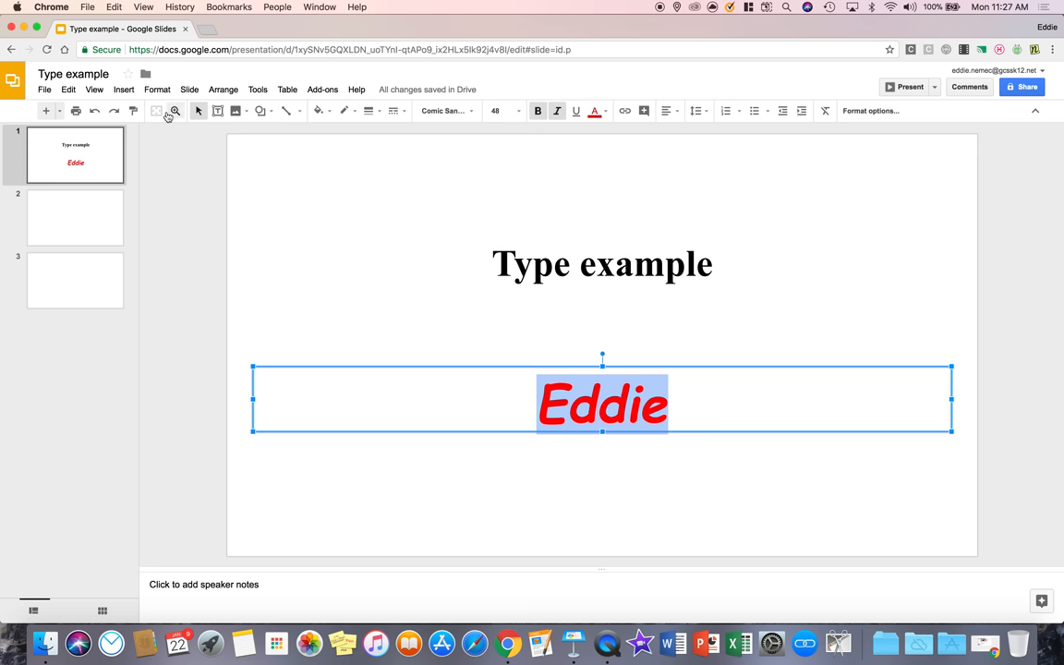
mouse_move(133, 111)
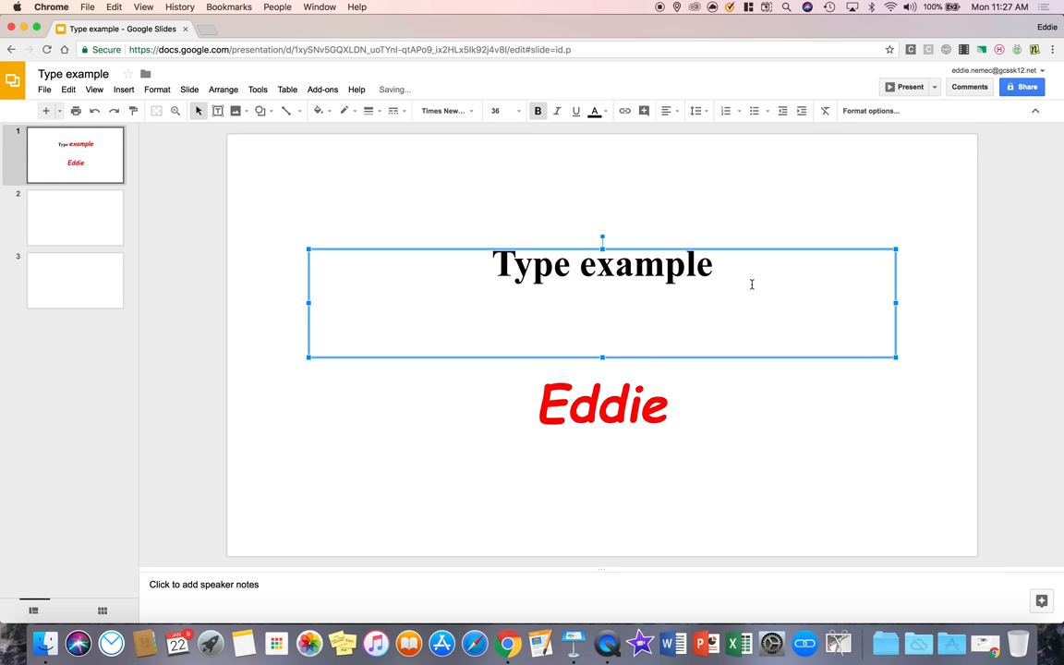
right_click(602, 405)
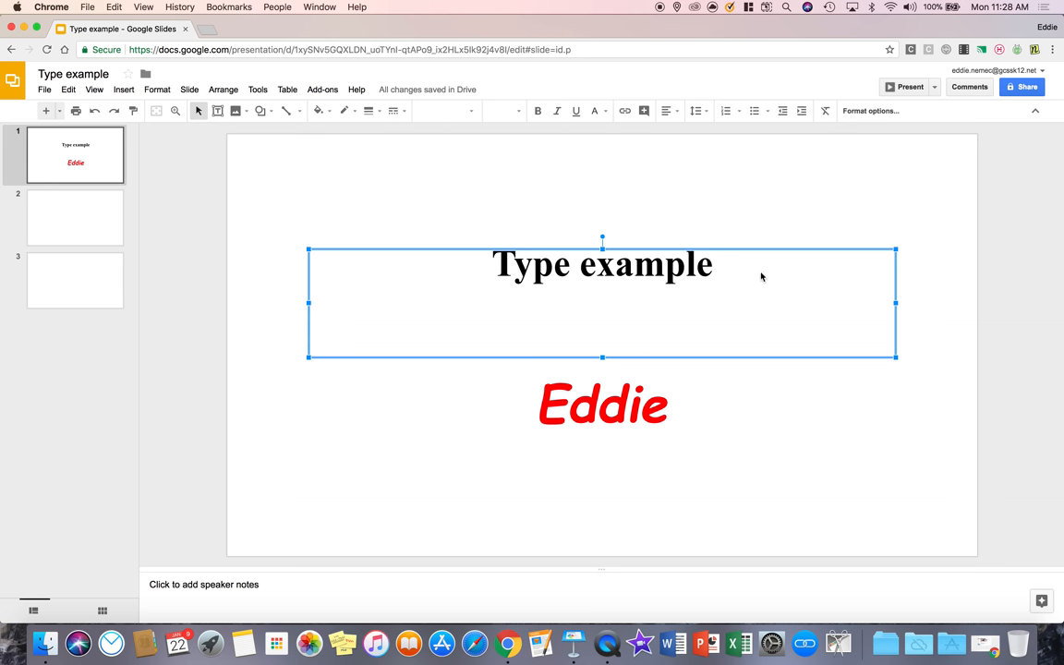
left_click(602, 265)
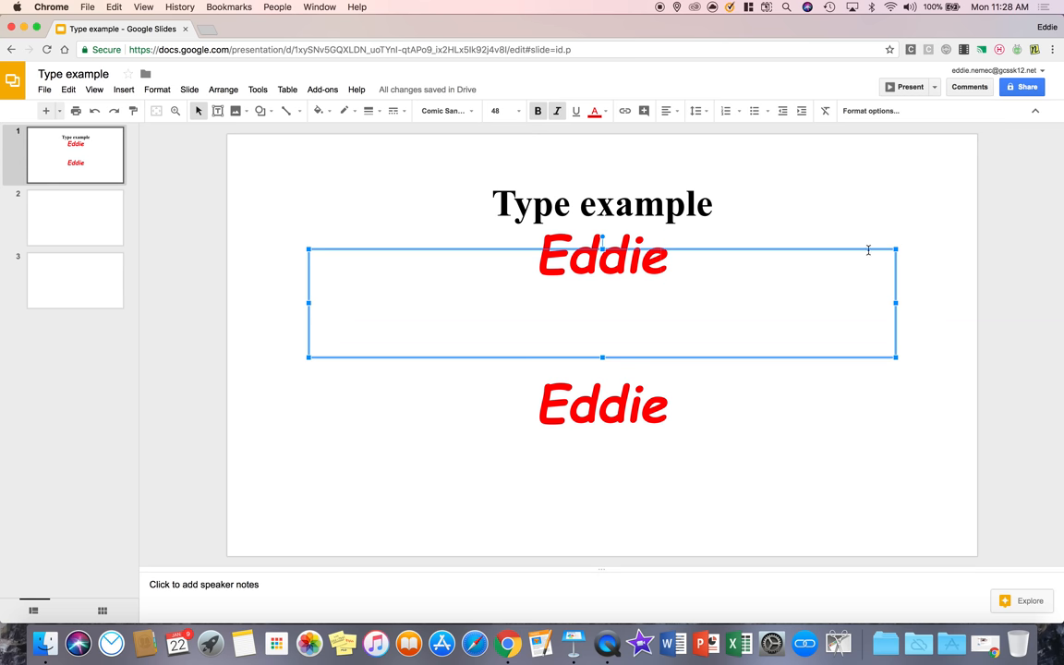
- Give the title Eddie's red styling and draw a small top-left text box for 1
double_click(603, 257)
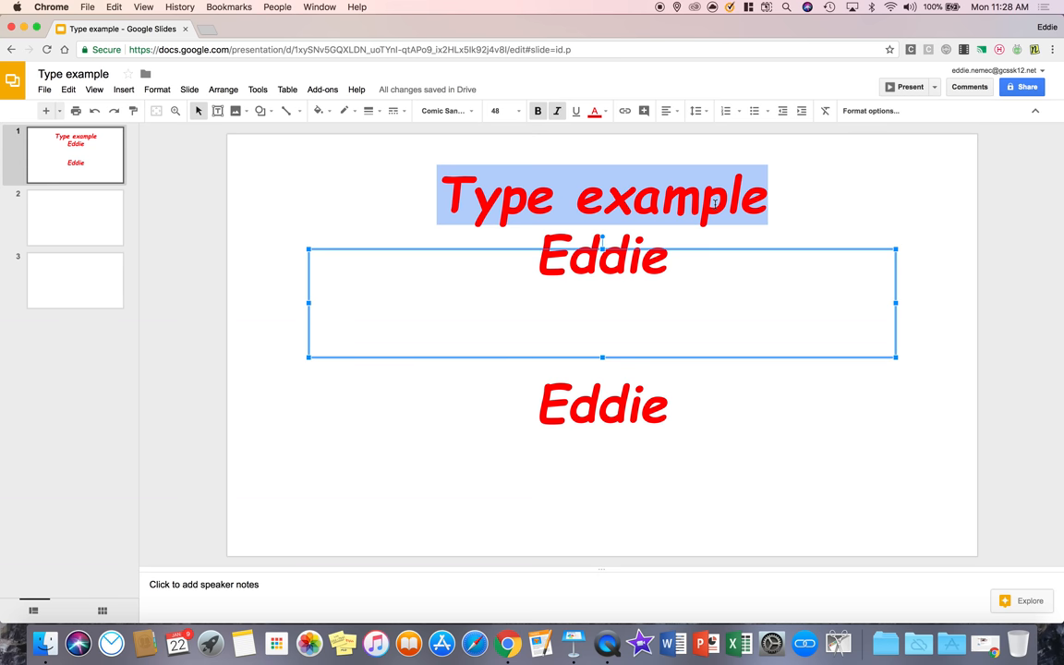
mouse_move(603, 129)
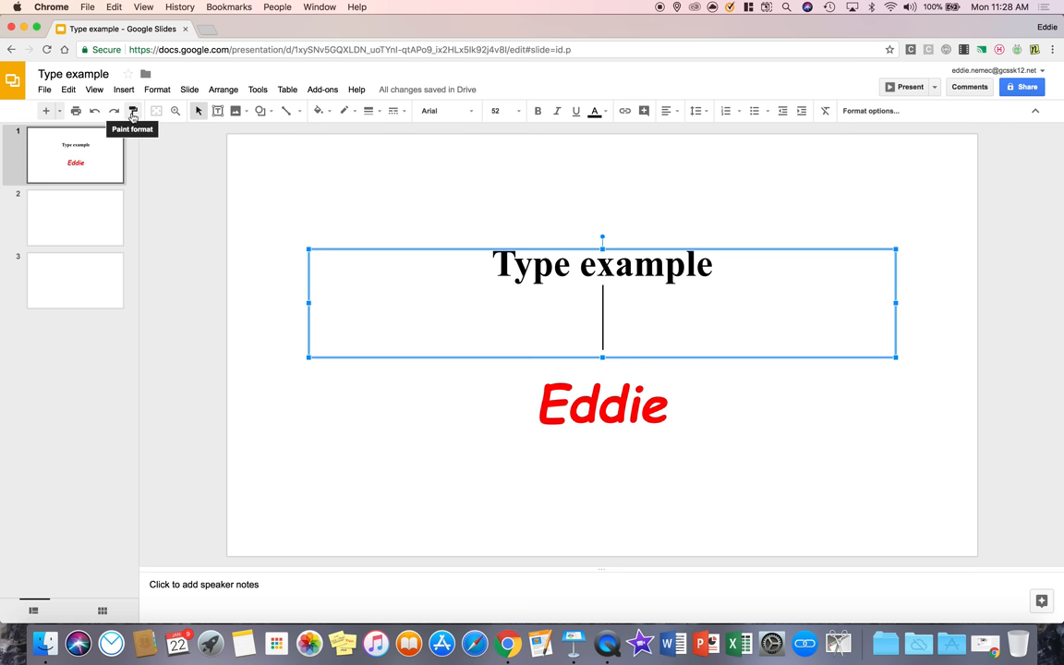
mouse_move(217, 111)
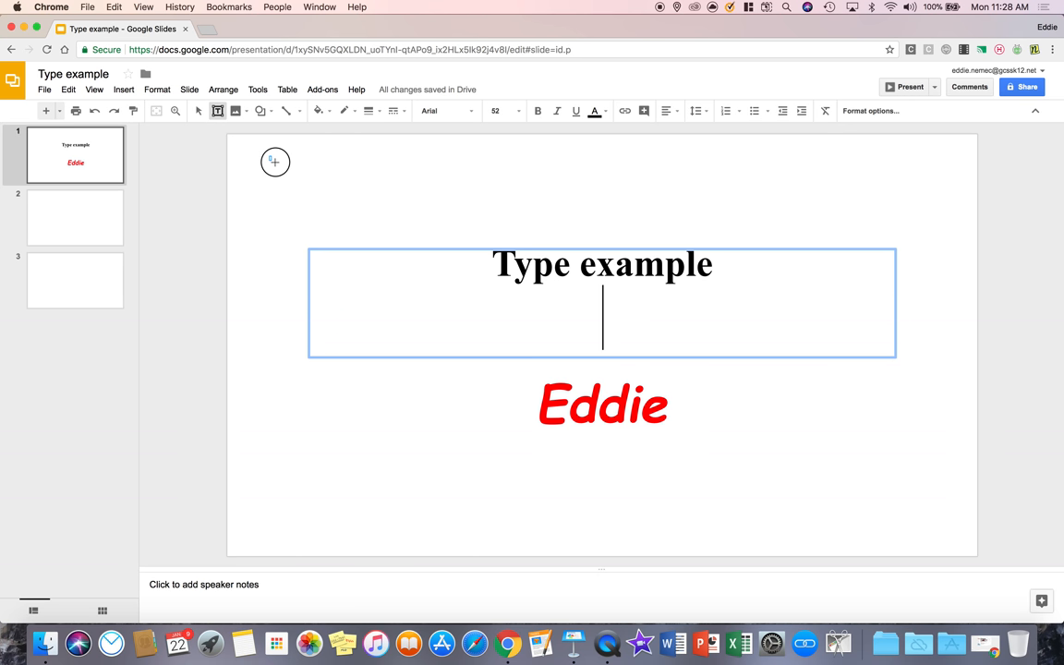
left_click_drag(275, 161, 352, 229)
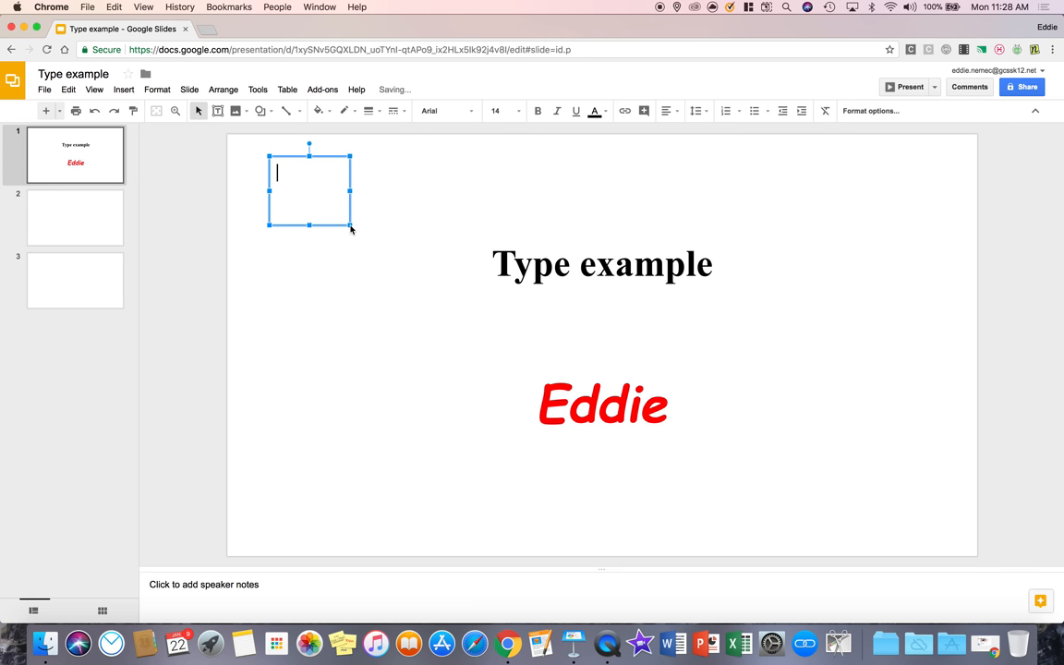
mouse_move(381, 193)
type("1")
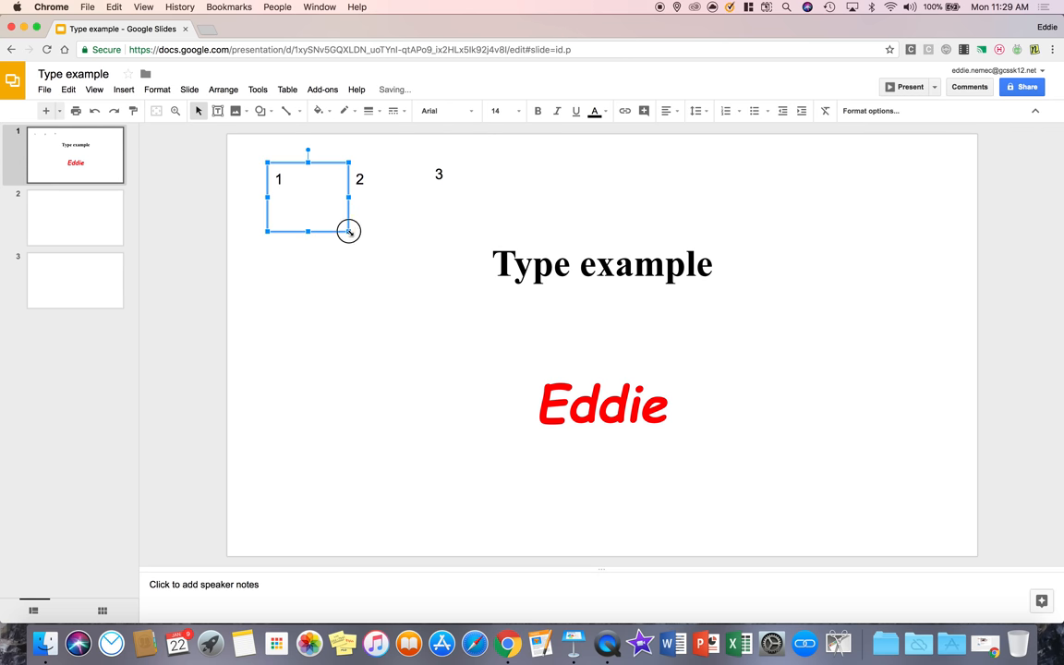
left_click_drag(308, 194, 359, 178)
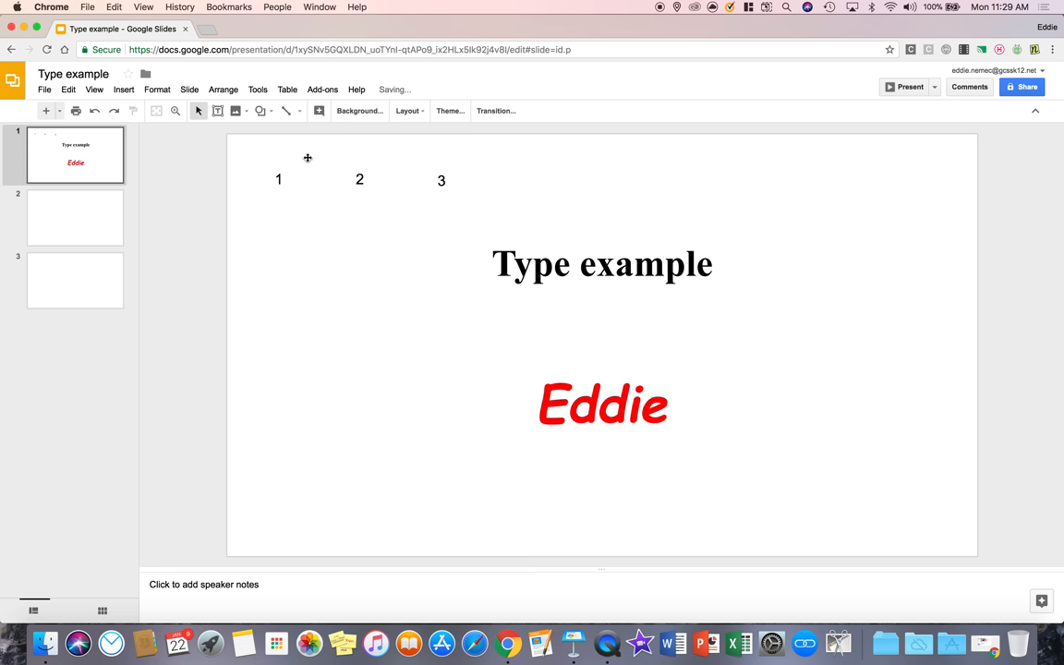
mouse_move(236, 111)
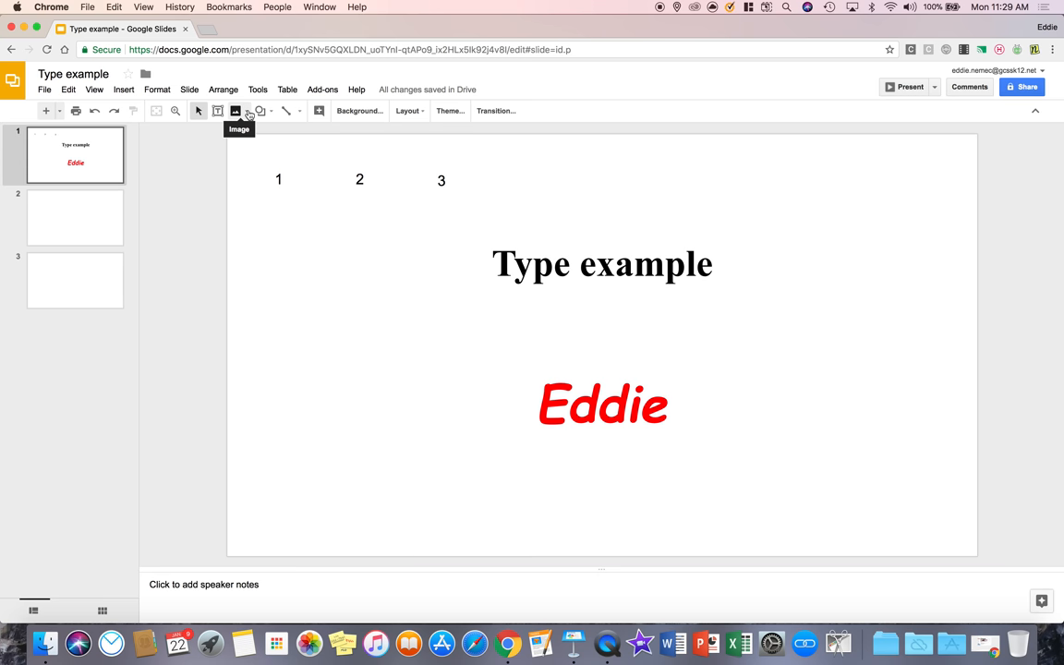
- Upload Tool Bar Part 1.001.jpeg onto the slide, then undo the insertion
left_click(235, 111)
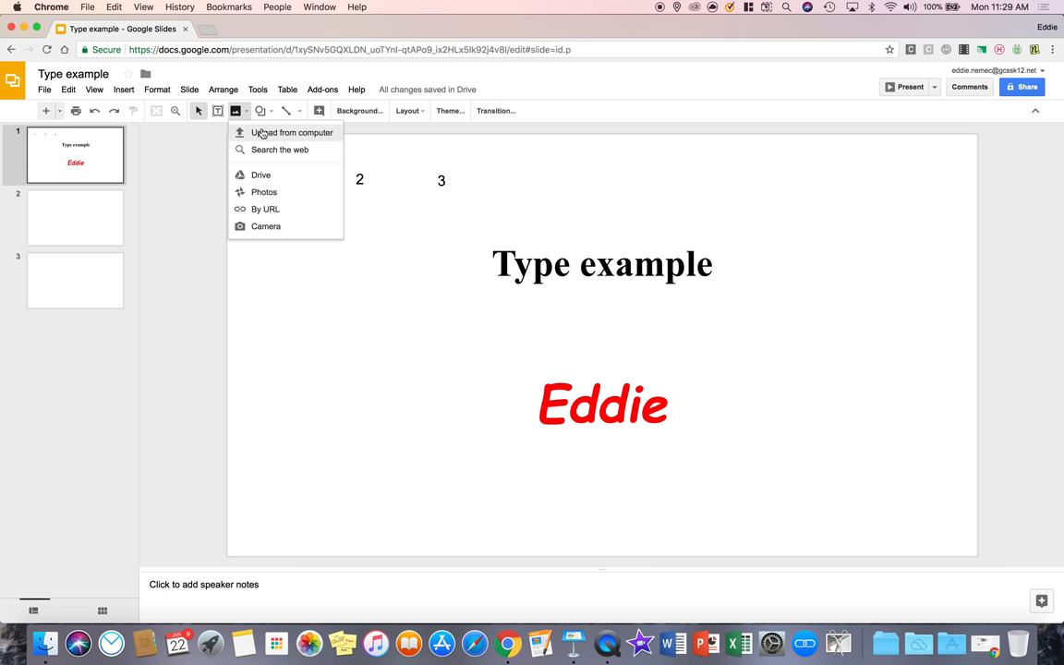
mouse_move(296, 246)
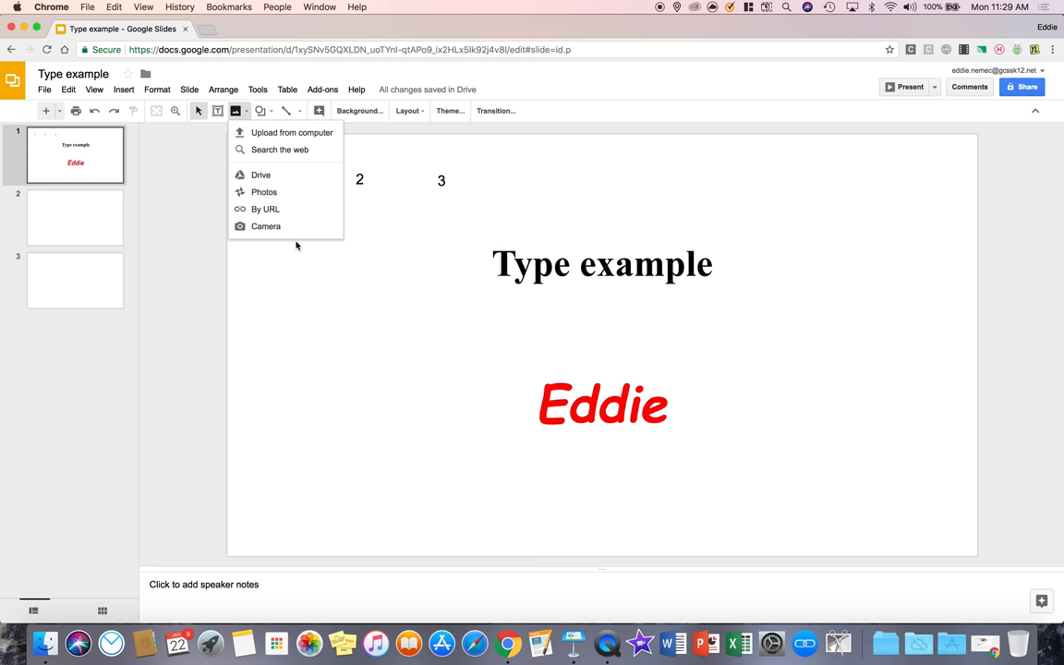
mouse_move(307, 145)
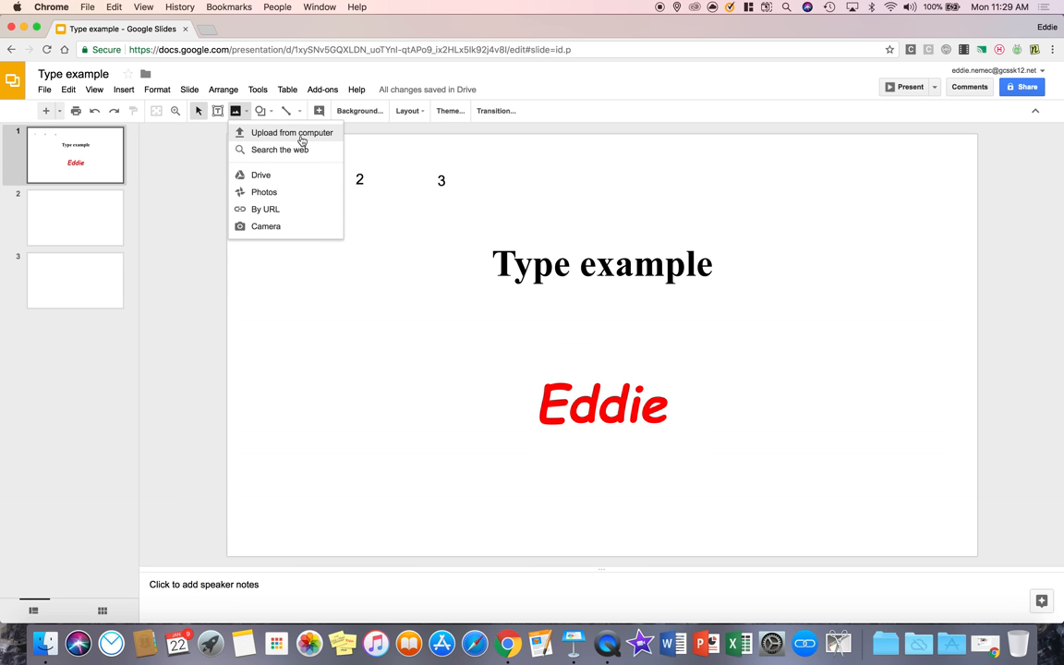
left_click(291, 132)
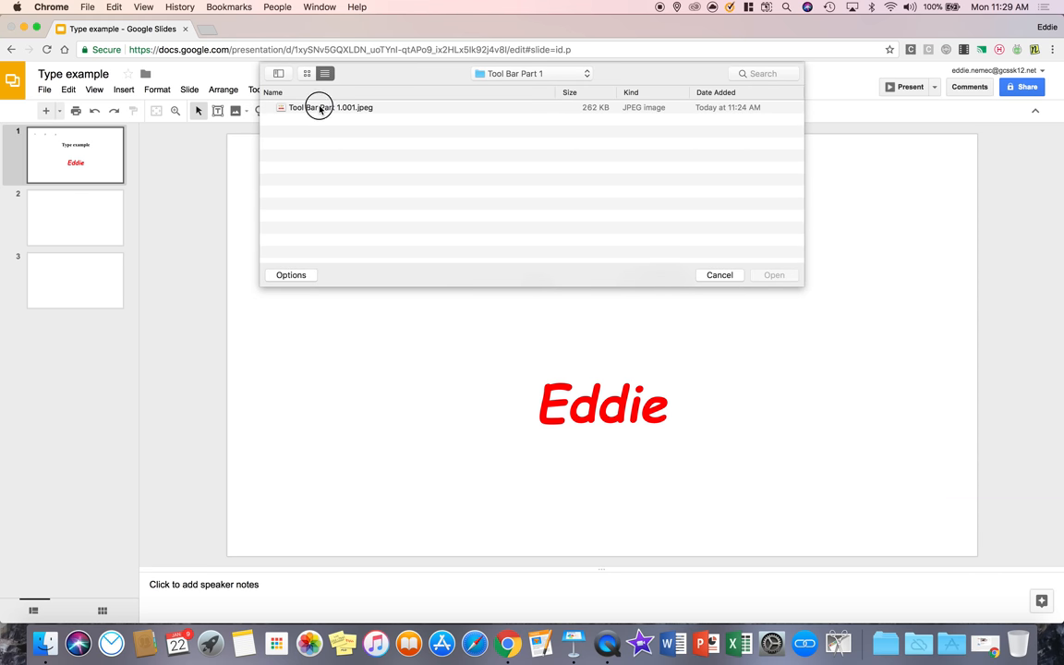
left_click(329, 108)
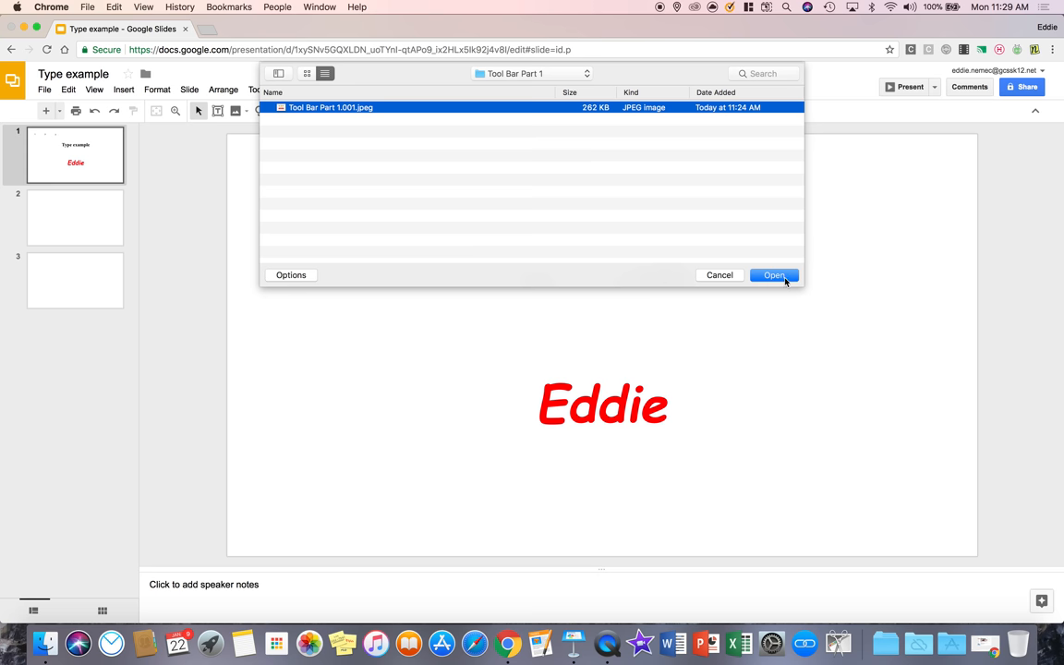
left_click(774, 275)
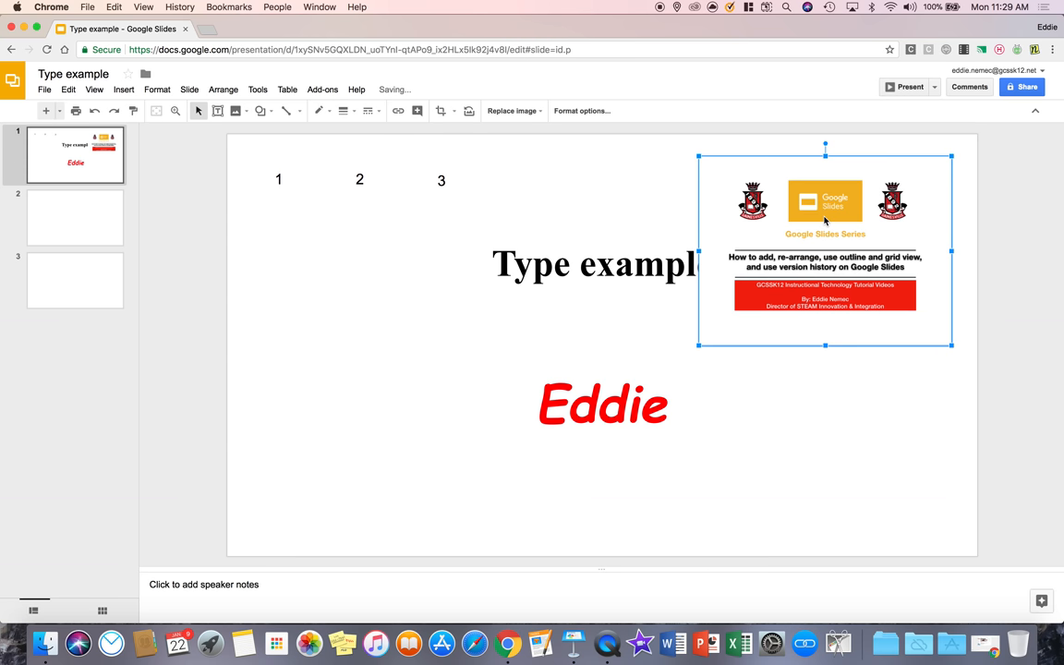
left_click(627, 222)
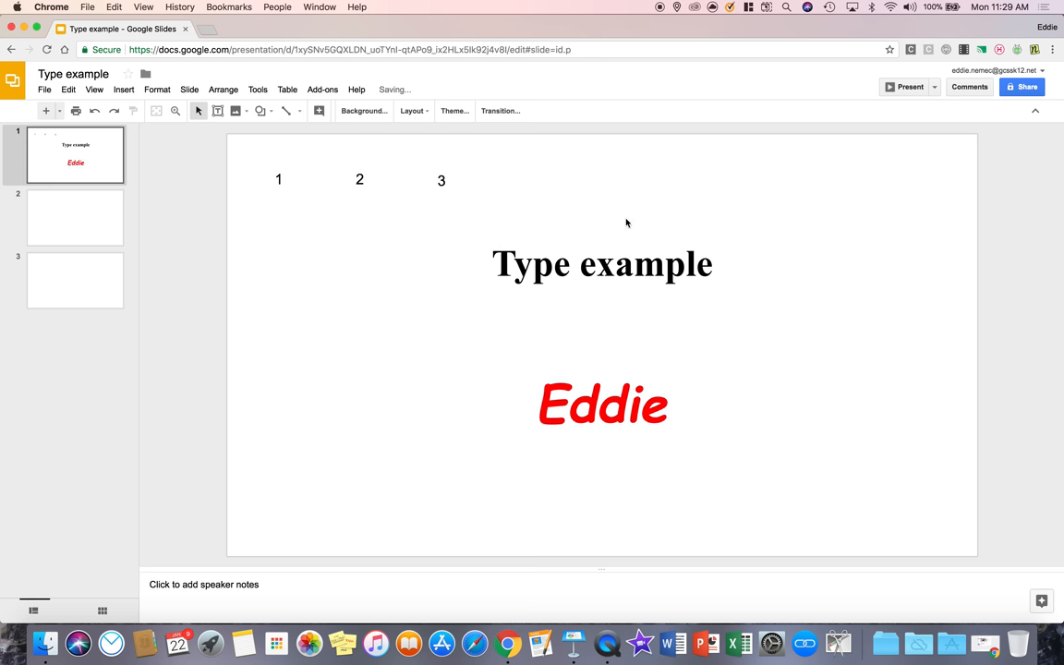
left_click(235, 111)
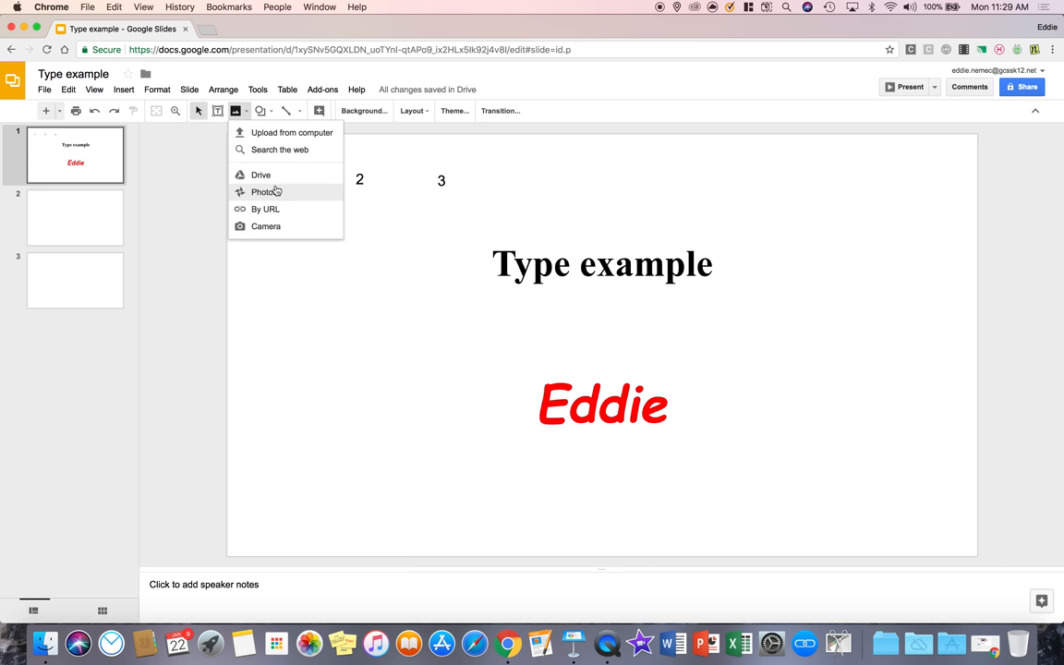
mouse_move(261, 174)
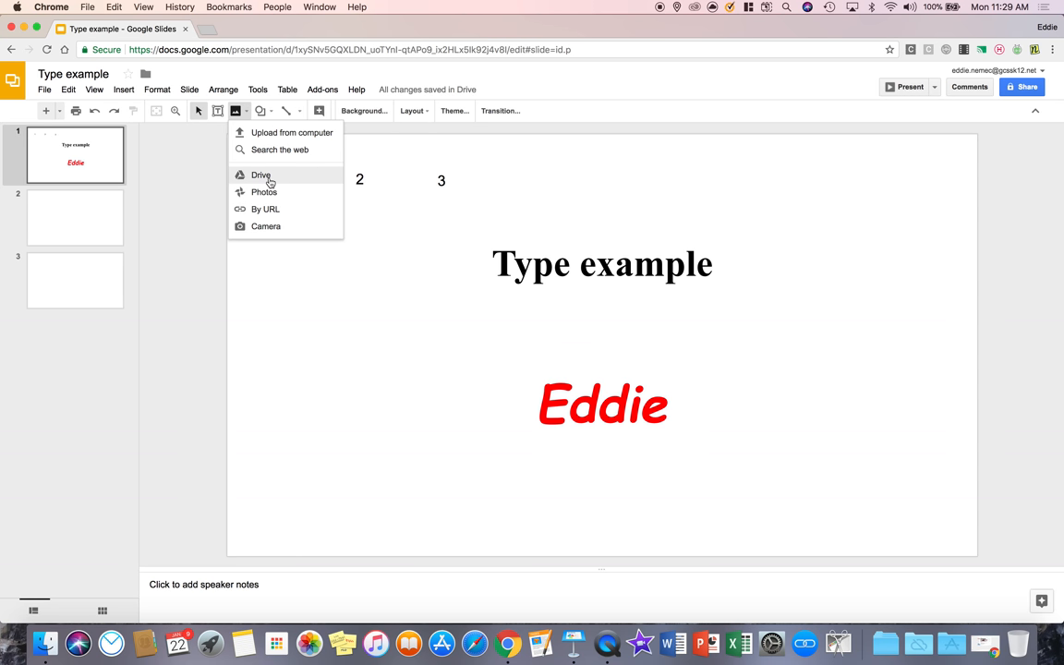
mouse_move(310, 208)
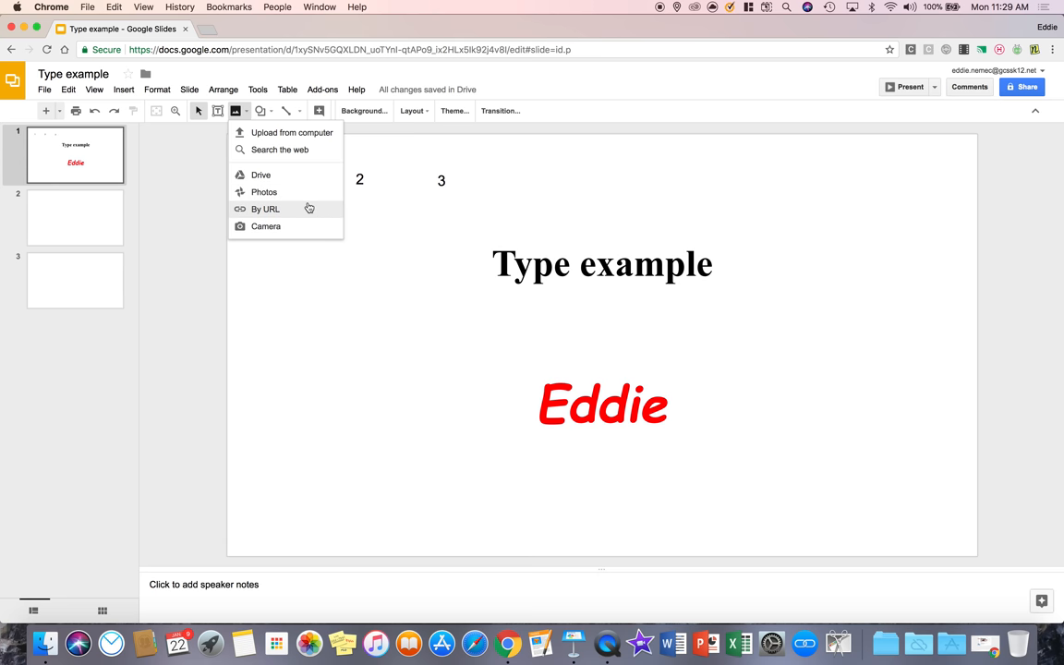
mouse_move(282, 226)
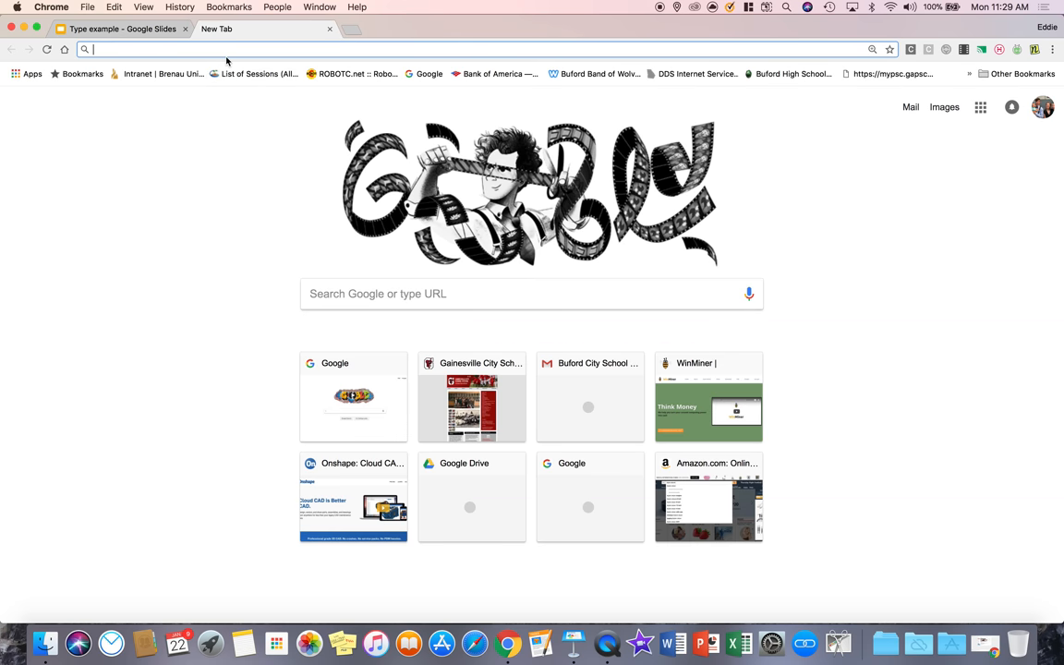
- Open the Gainesville City School System Technology pages, then return to the presentation tab
left_click(471, 397)
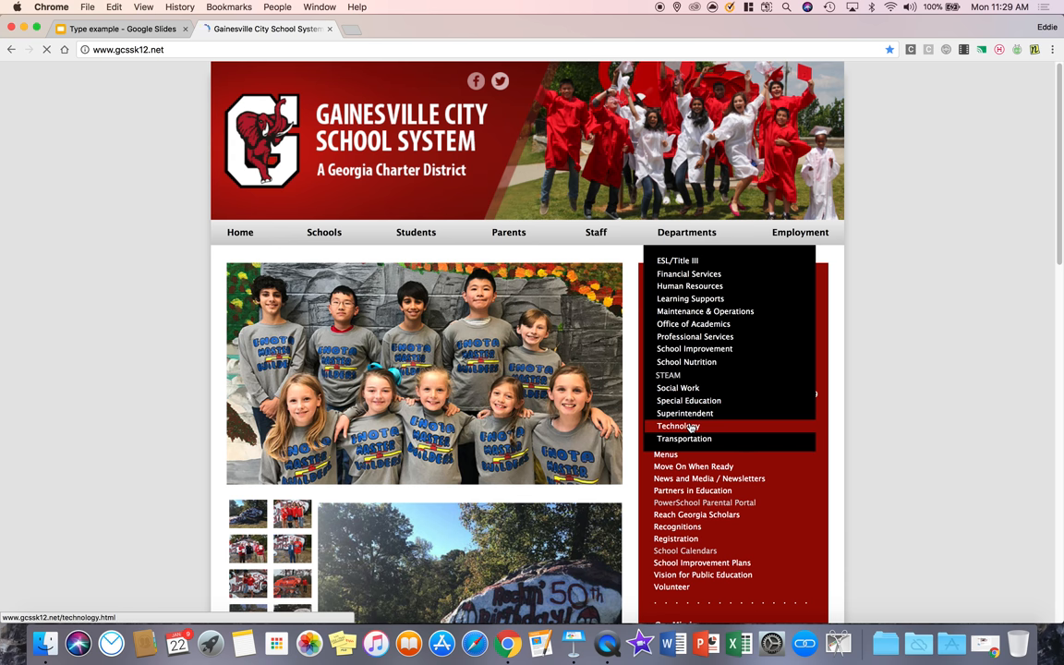
left_click(679, 426)
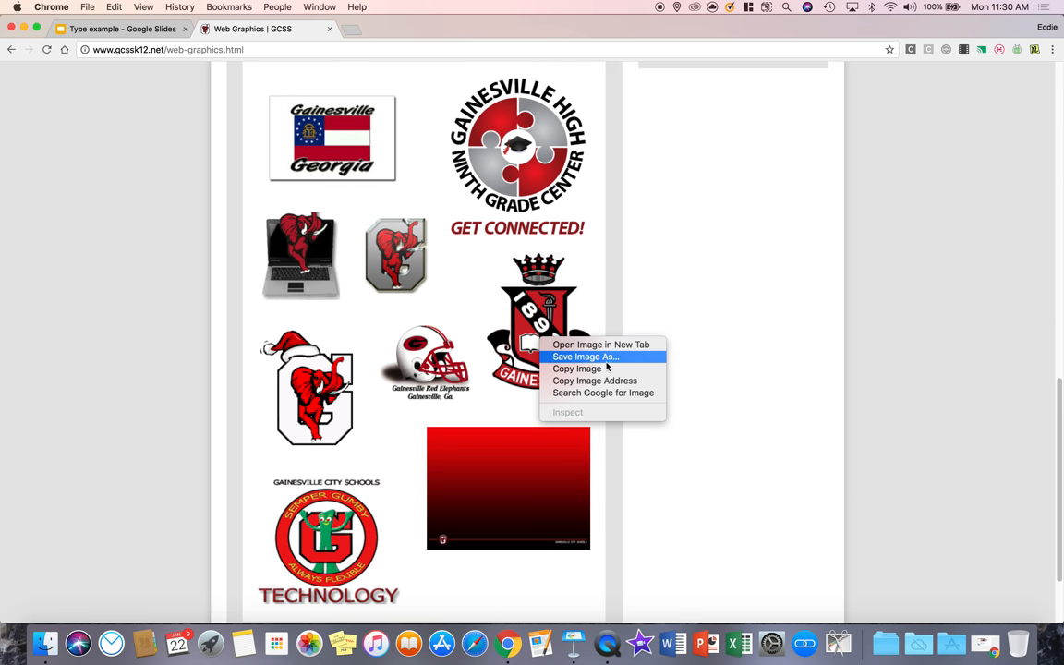
mouse_move(602, 392)
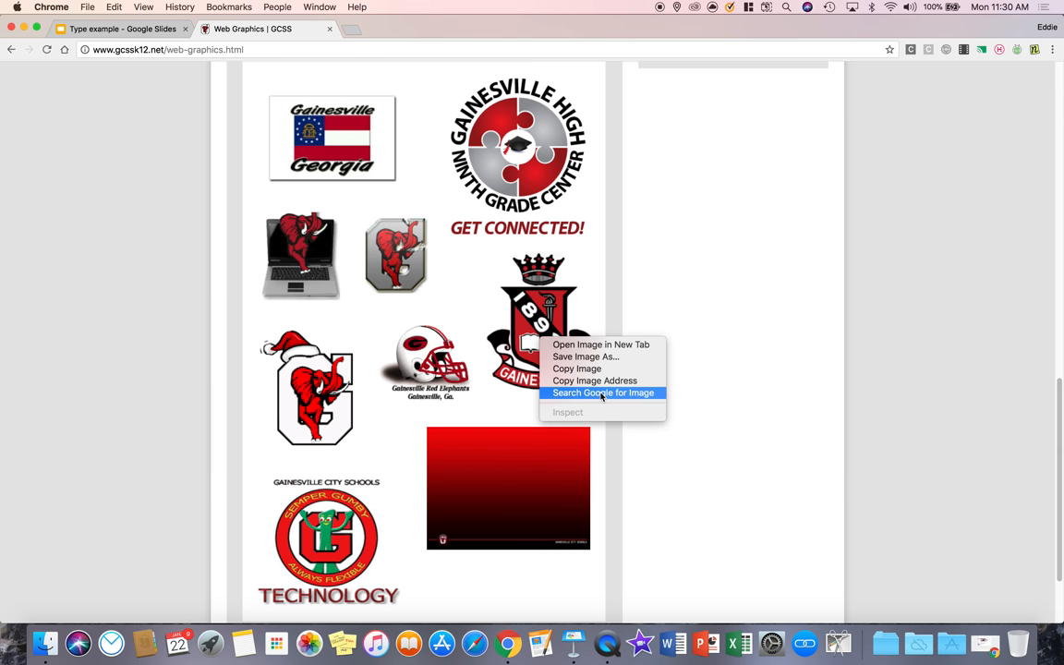
mouse_move(595, 380)
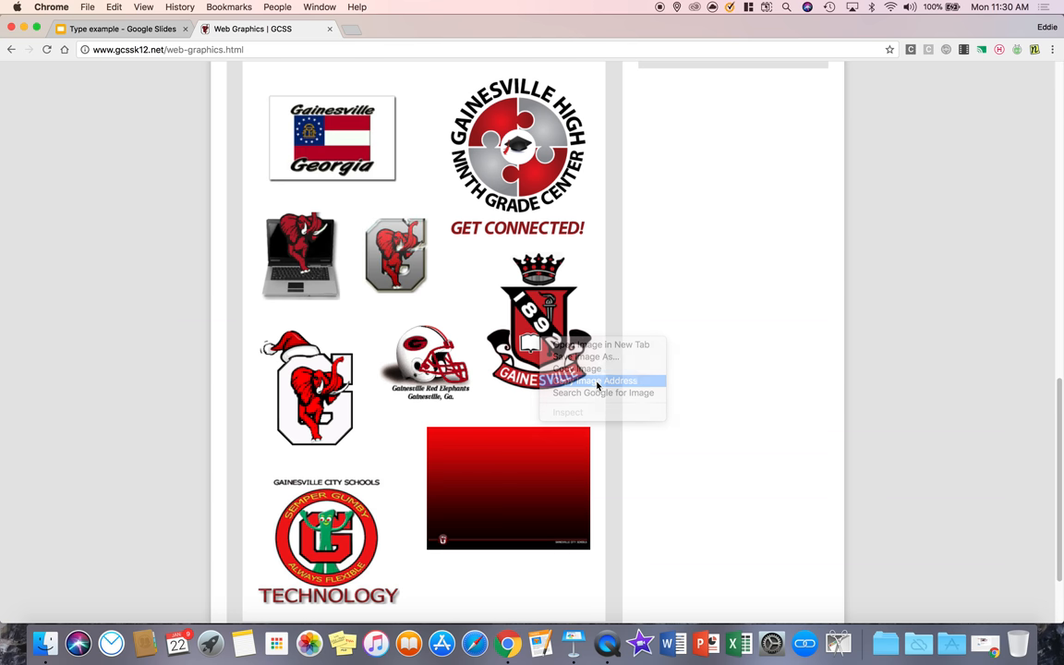
left_click(121, 28)
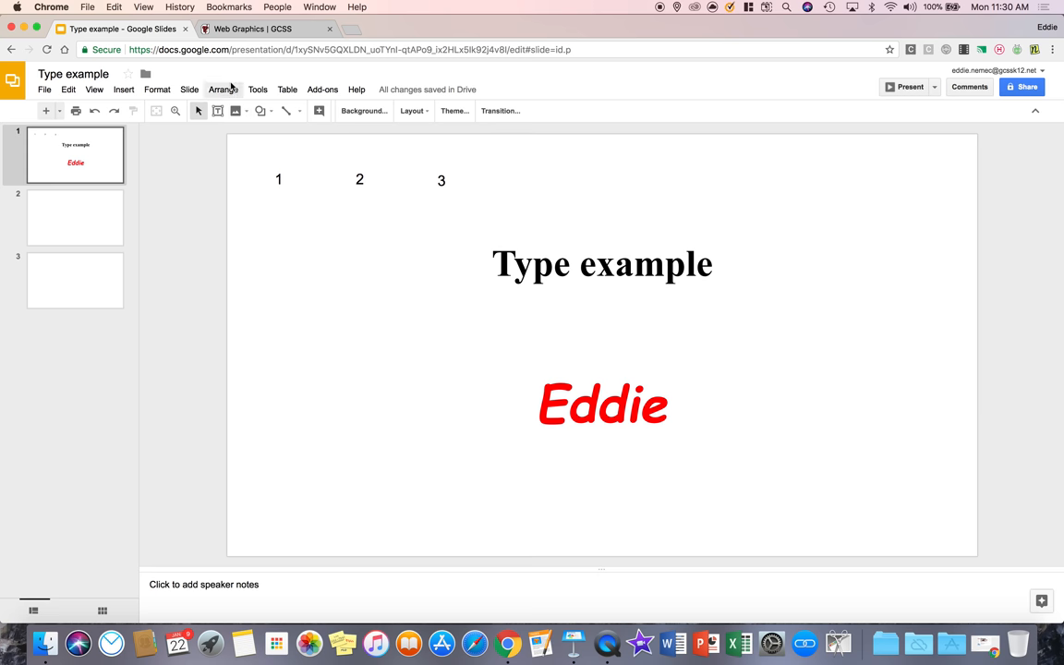
mouse_move(330, 110)
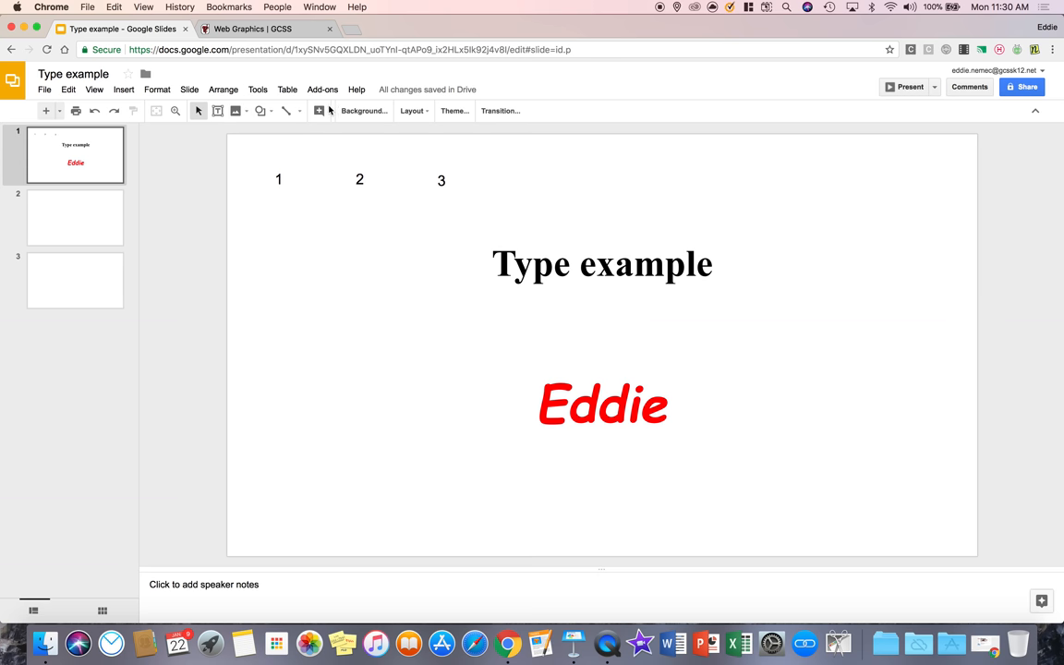
- Insert the crest by its pasted URL, drag it left, then delete it
left_click(237, 111)
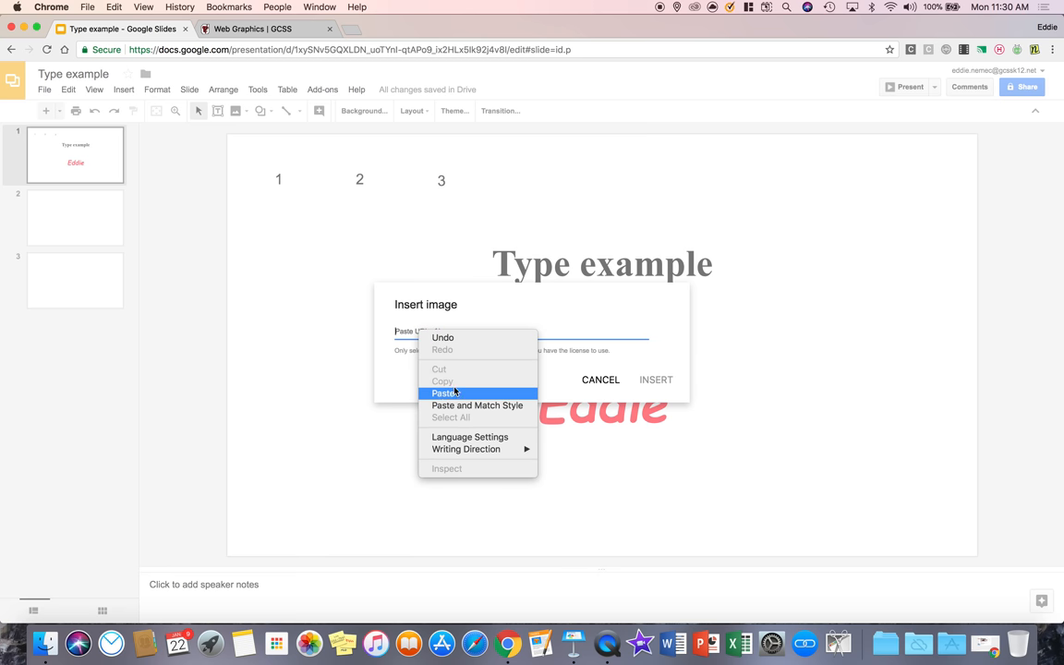
left_click(445, 392)
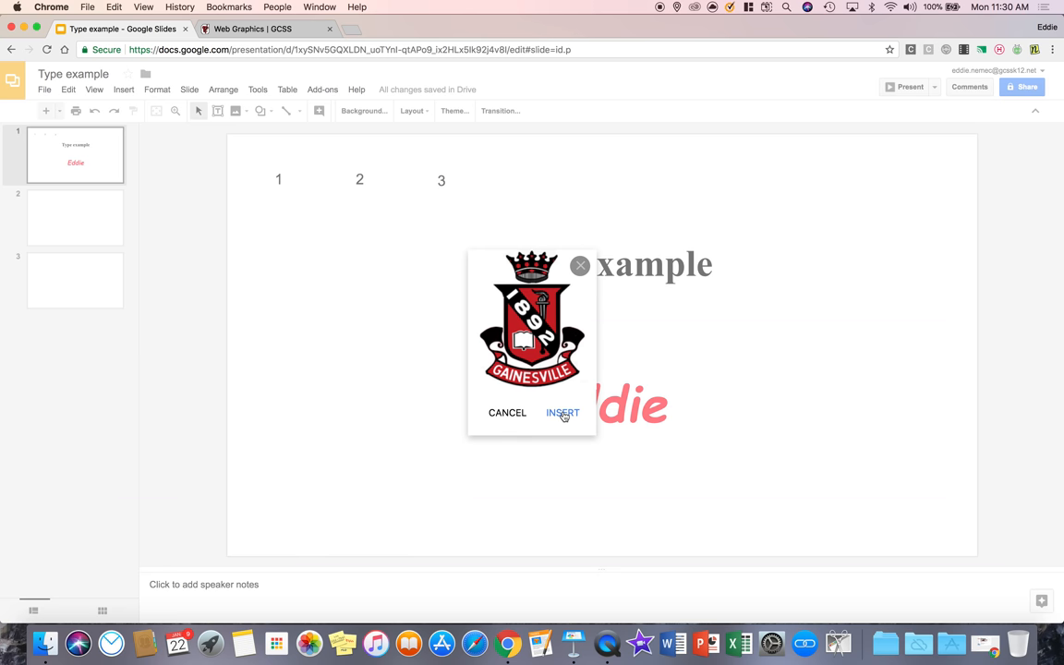
left_click(562, 413)
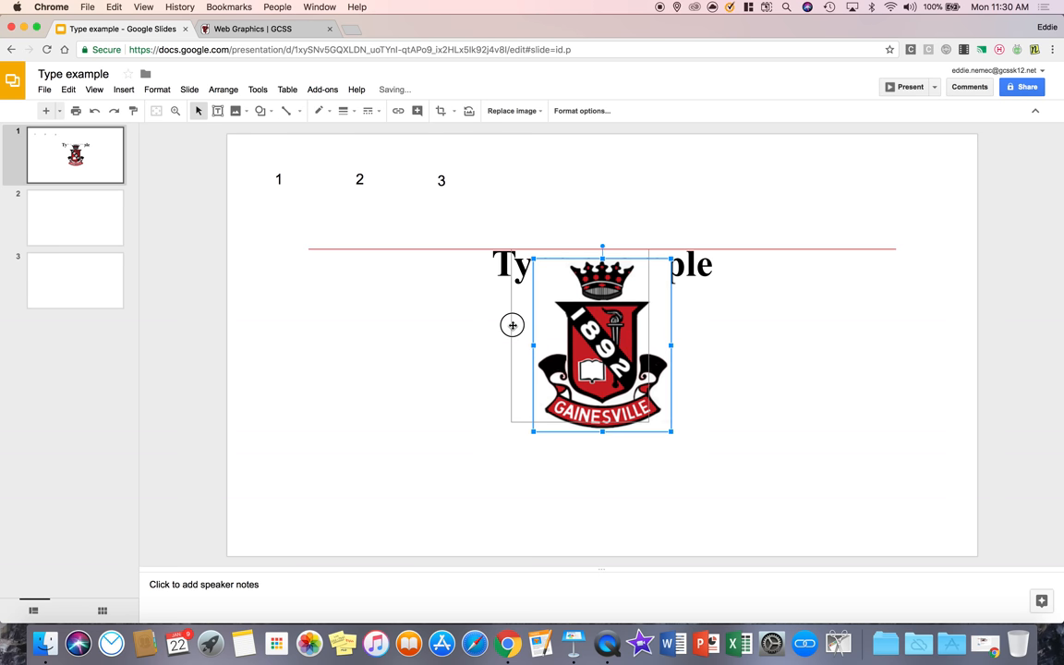
left_click_drag(602, 343, 349, 342)
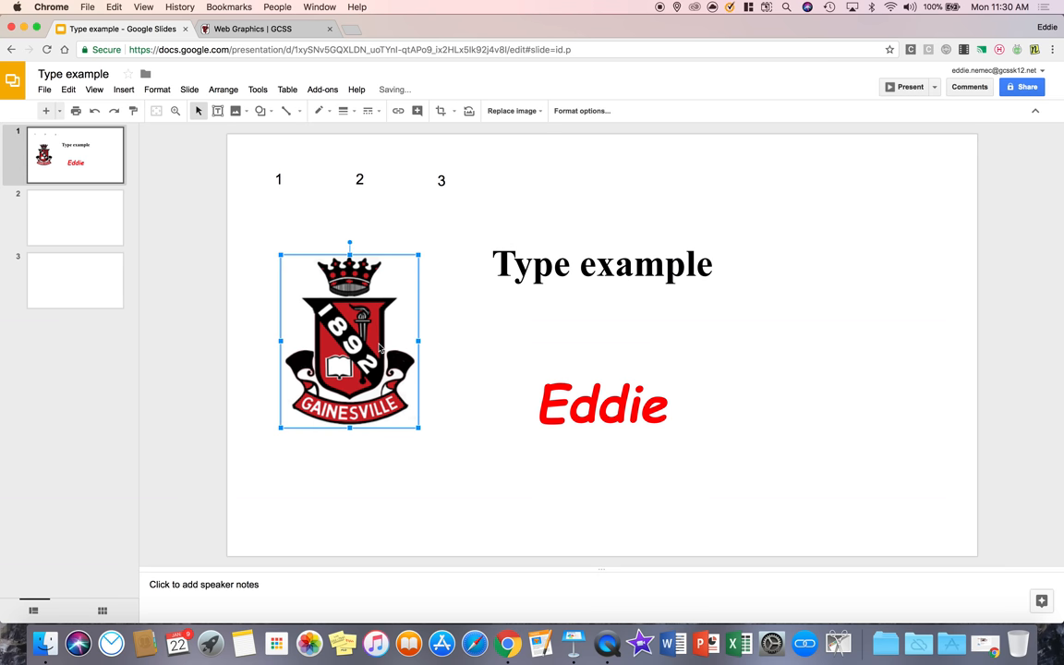
key("delete")
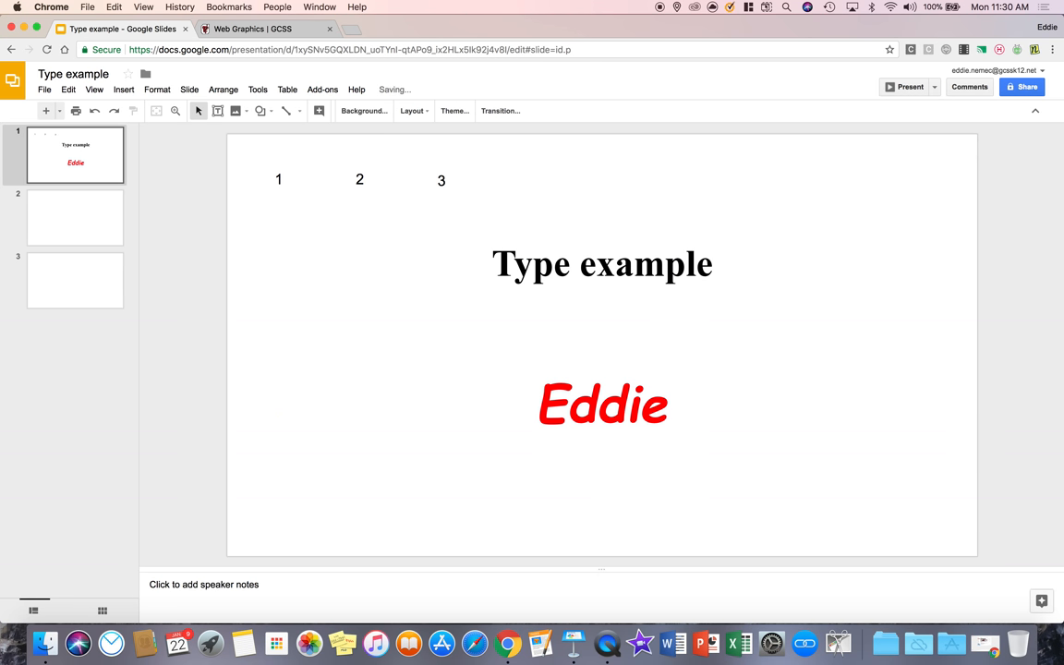
- Copy the 1892 crest image from the web graphics page
left_click(252, 29)
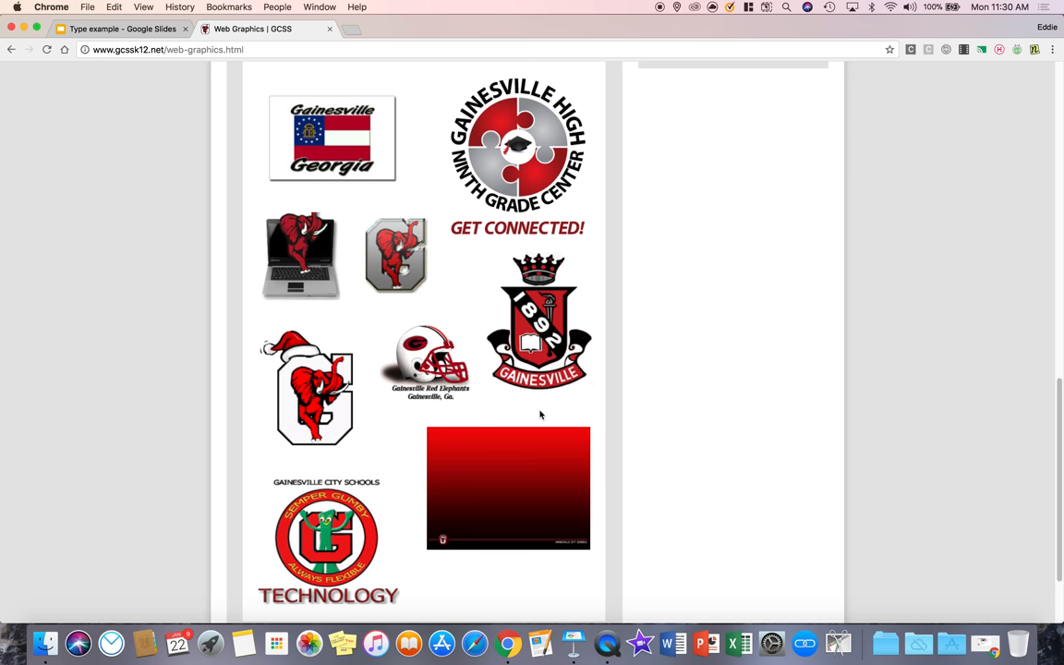
right_click(539, 314)
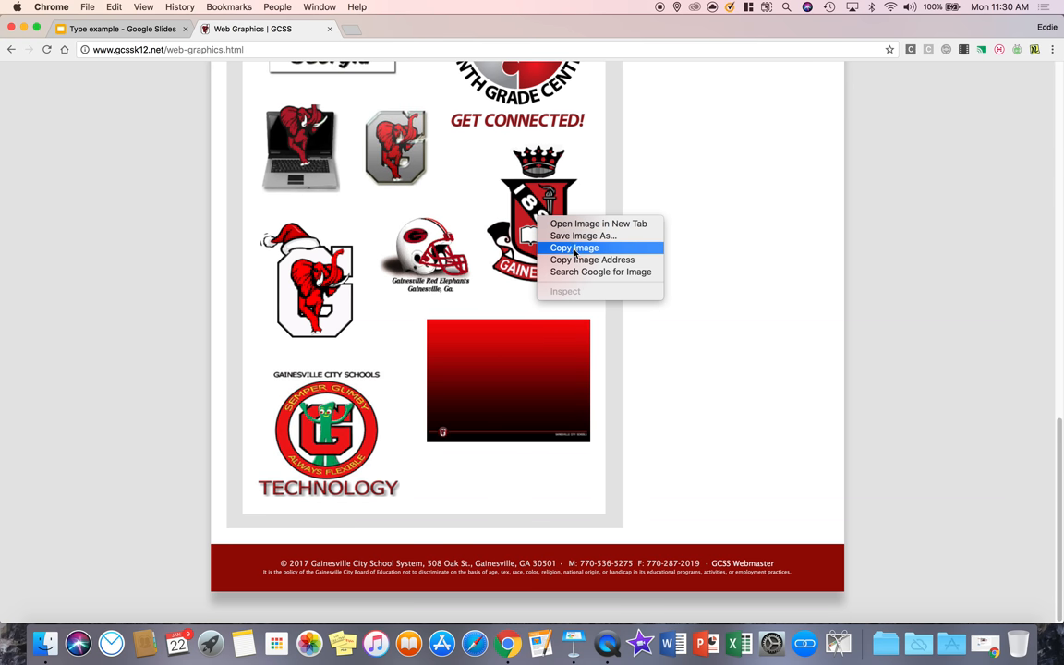
left_click(120, 29)
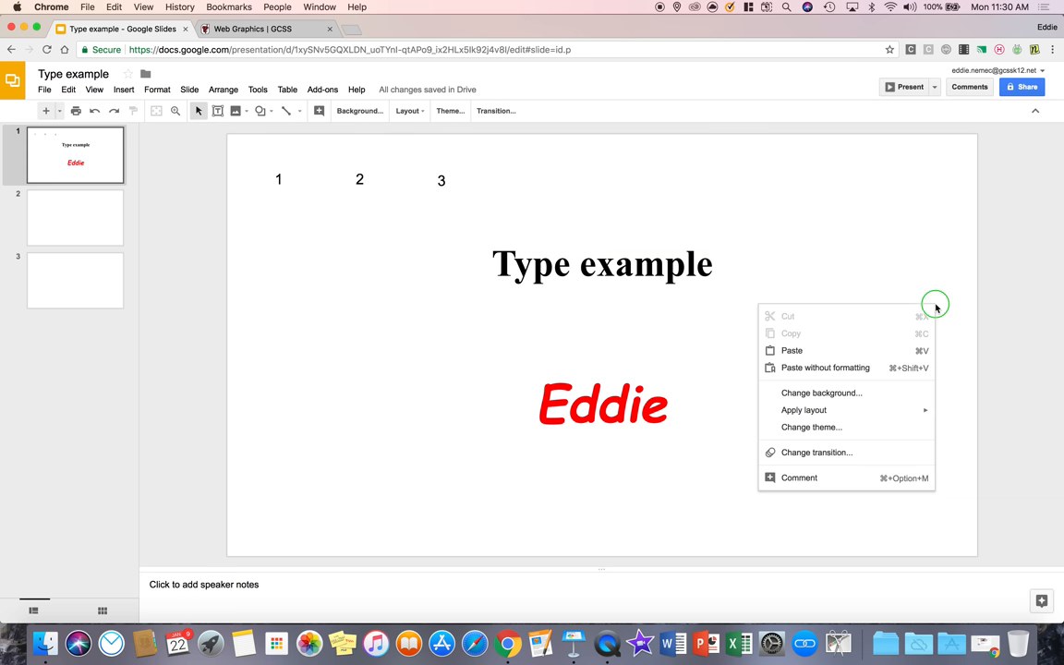
- Drag the pasted Gainesville crest to the left side of the slide
left_click(792, 350)
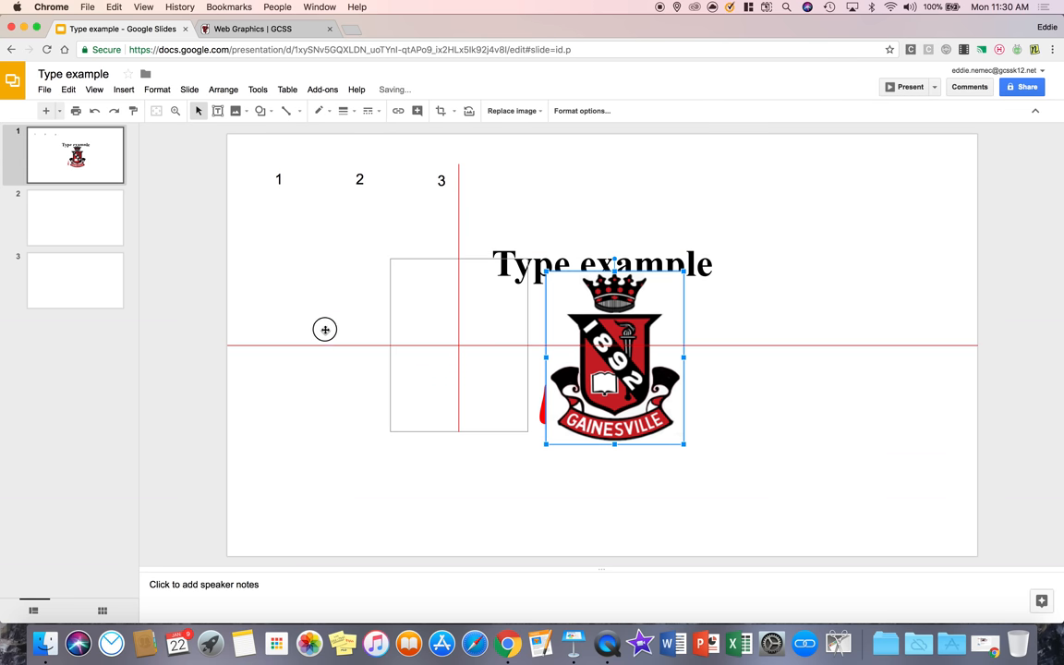
left_click_drag(615, 355, 335, 356)
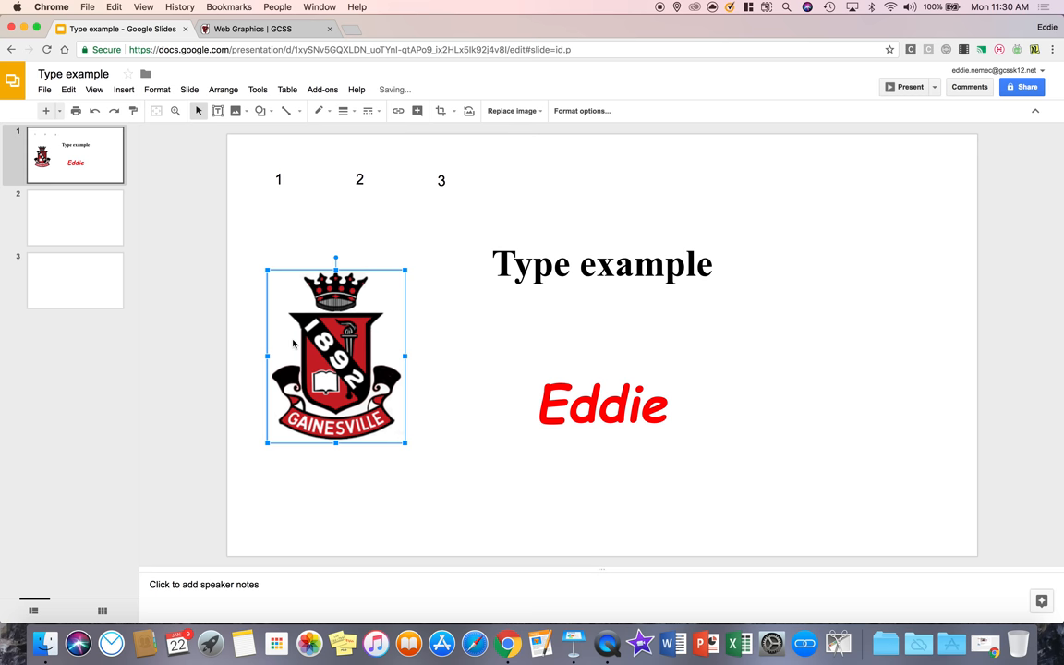
mouse_move(252, 173)
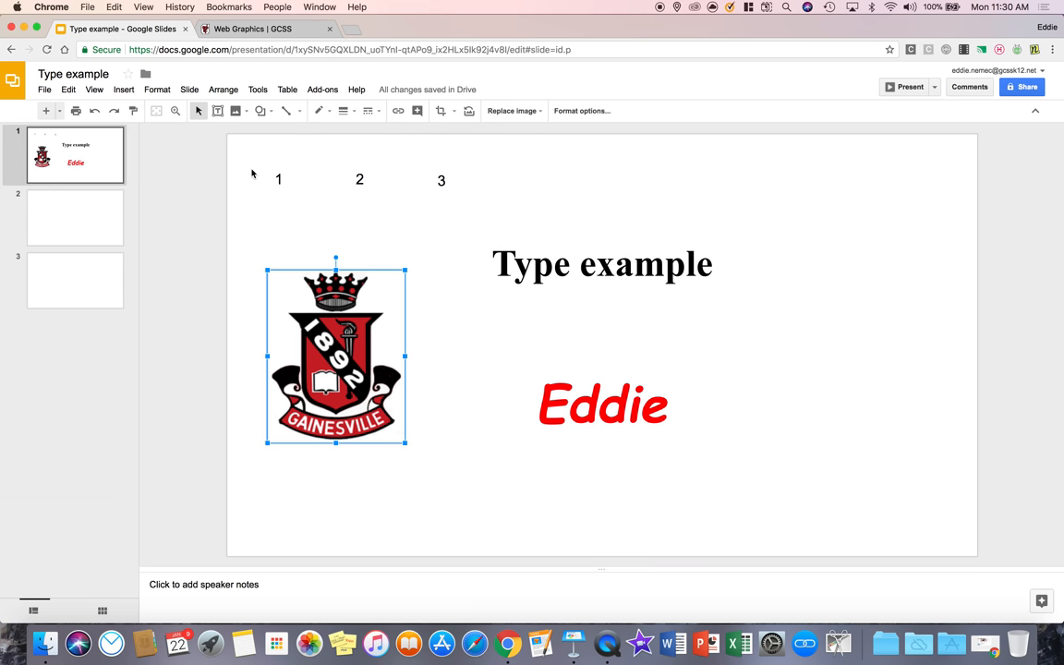
mouse_move(763, 31)
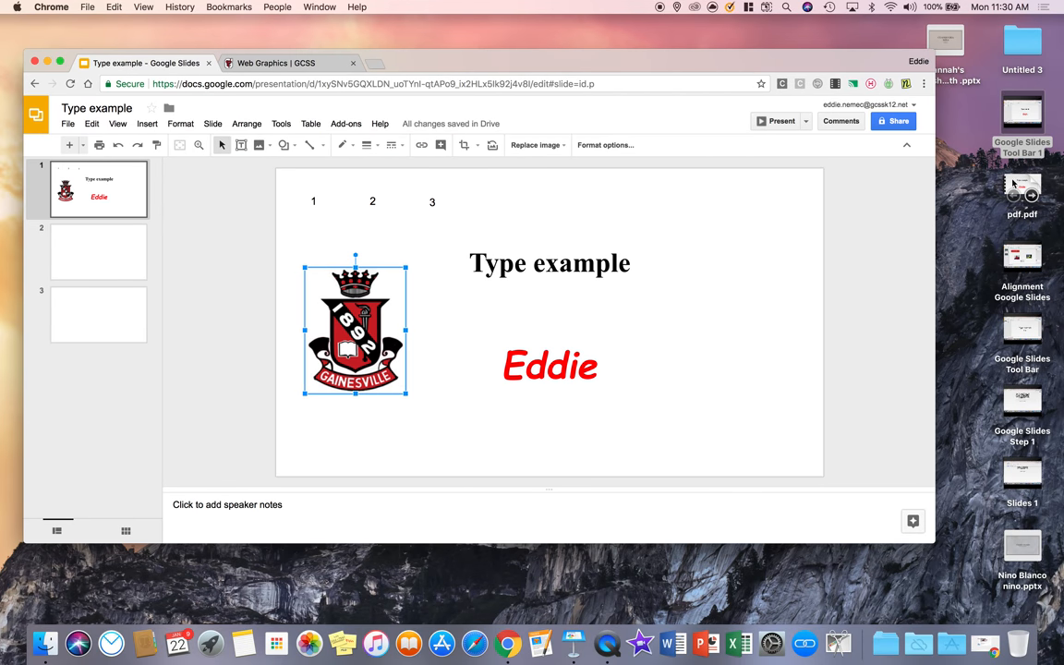
left_click(1022, 42)
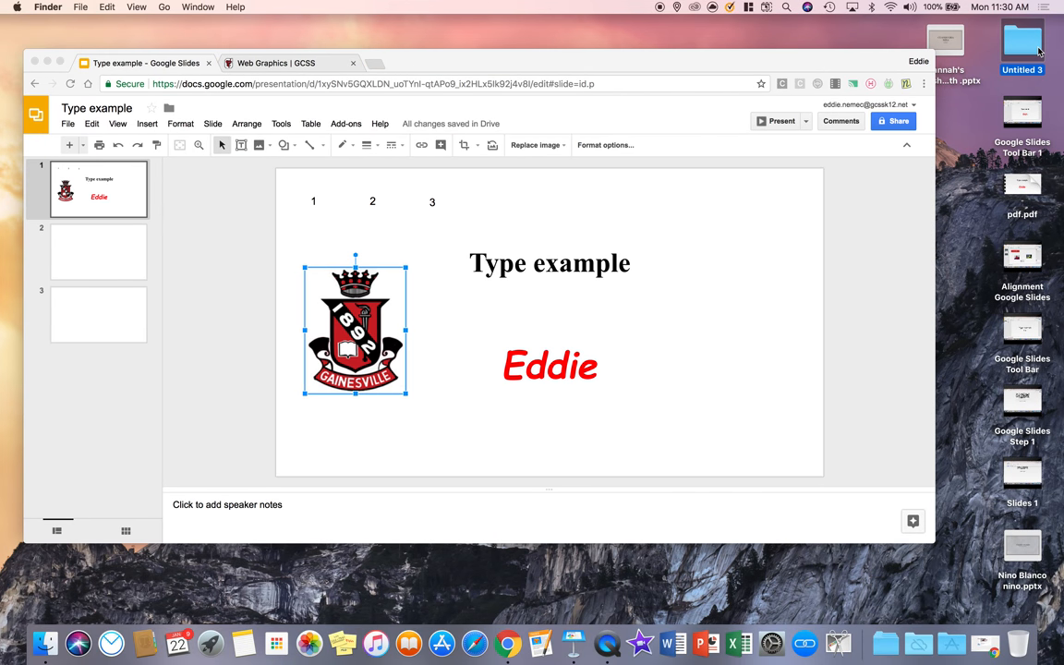
double_click(1022, 41)
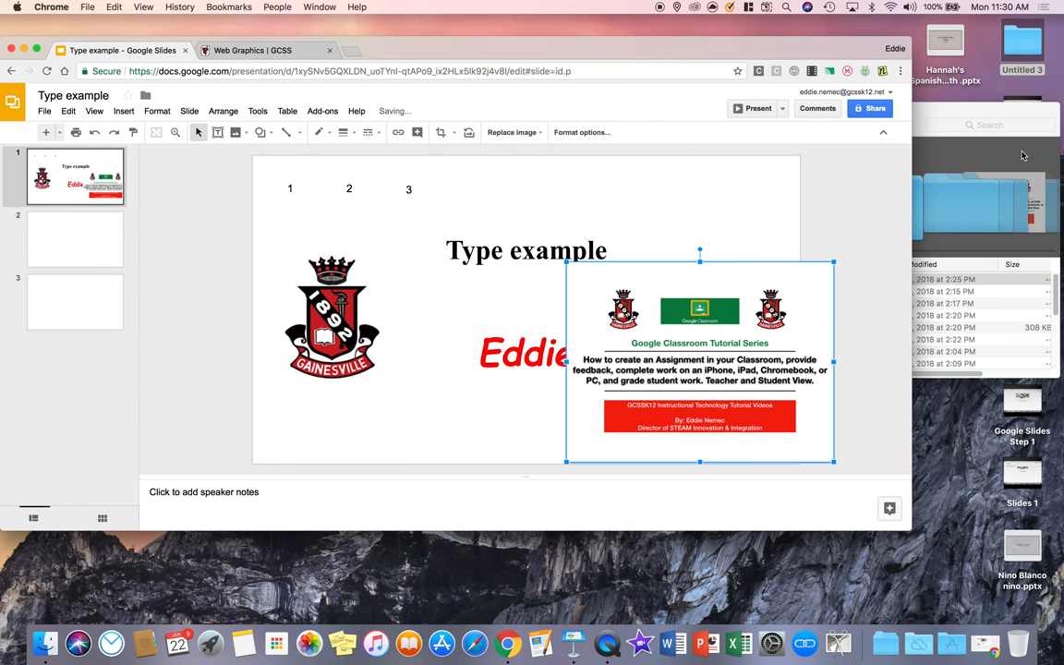
mouse_move(987, 220)
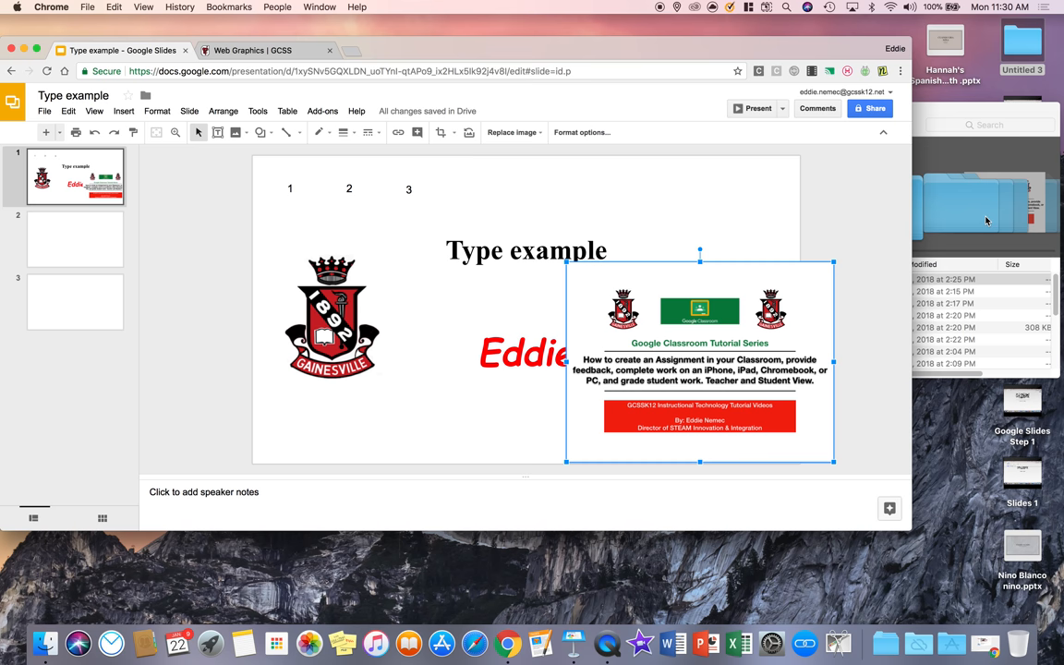
mouse_move(631, 233)
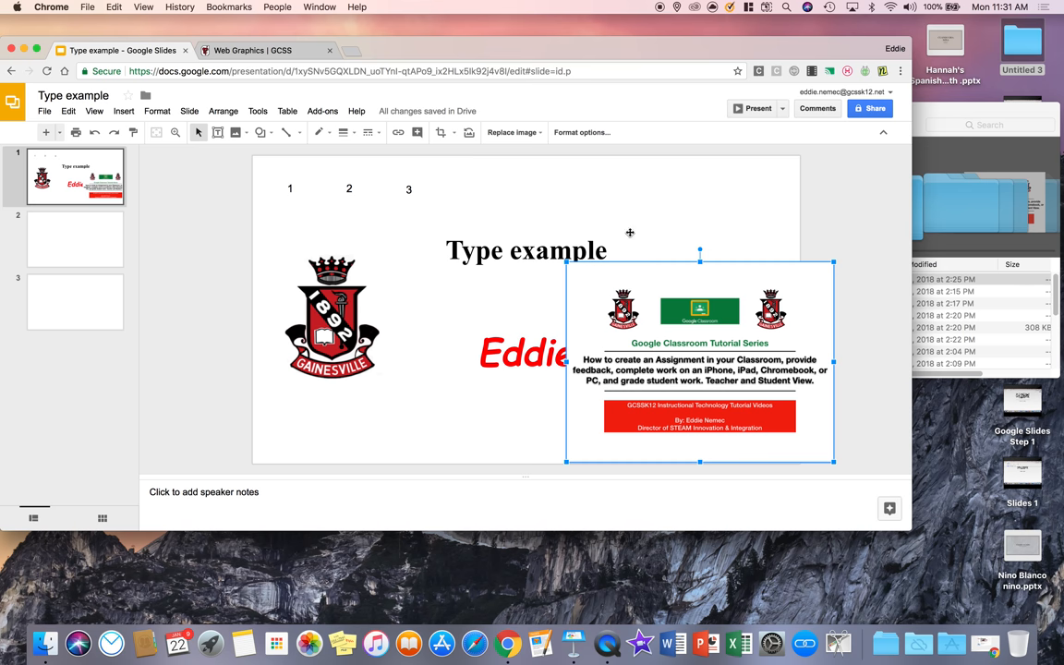
left_click(506, 277)
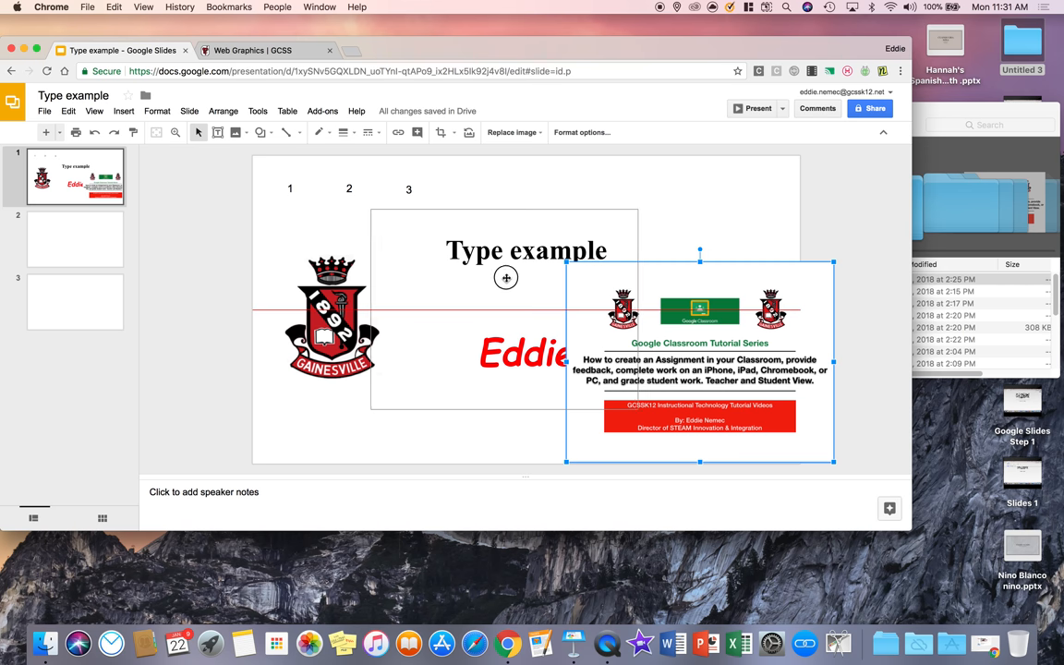
key("Delete")
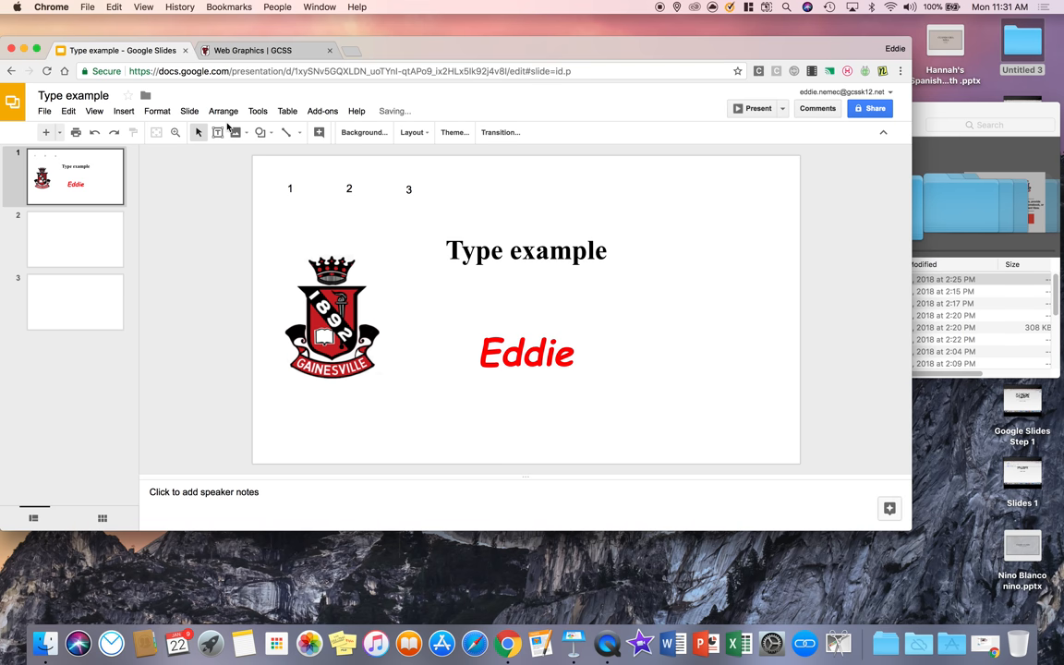
- Search the web for 'tennis ball' and insert the grass-court photo
left_click(235, 132)
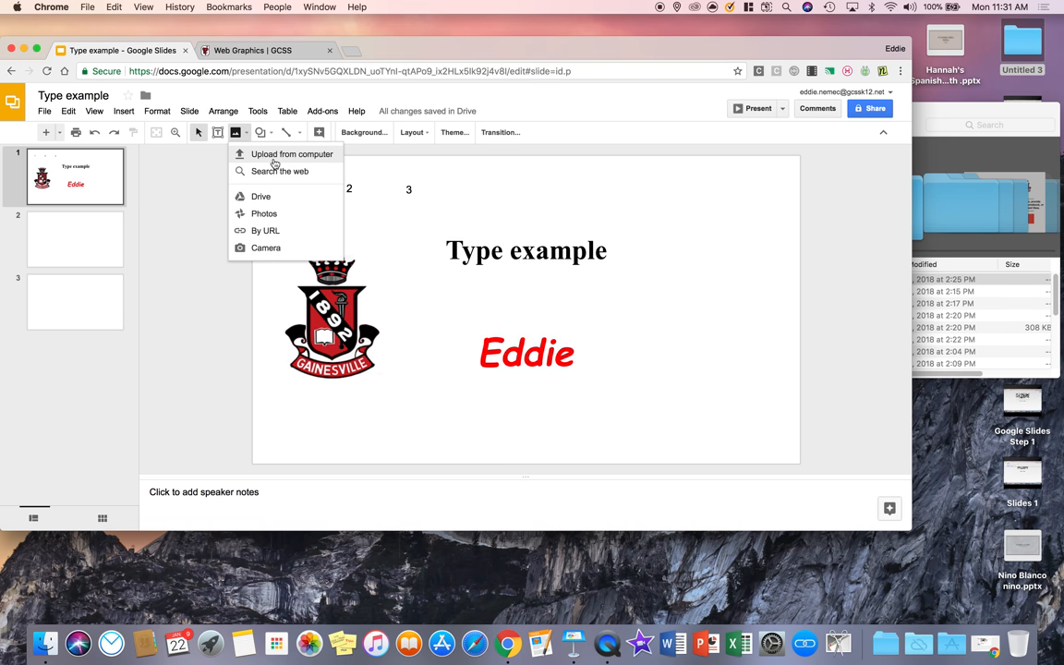
mouse_move(279, 171)
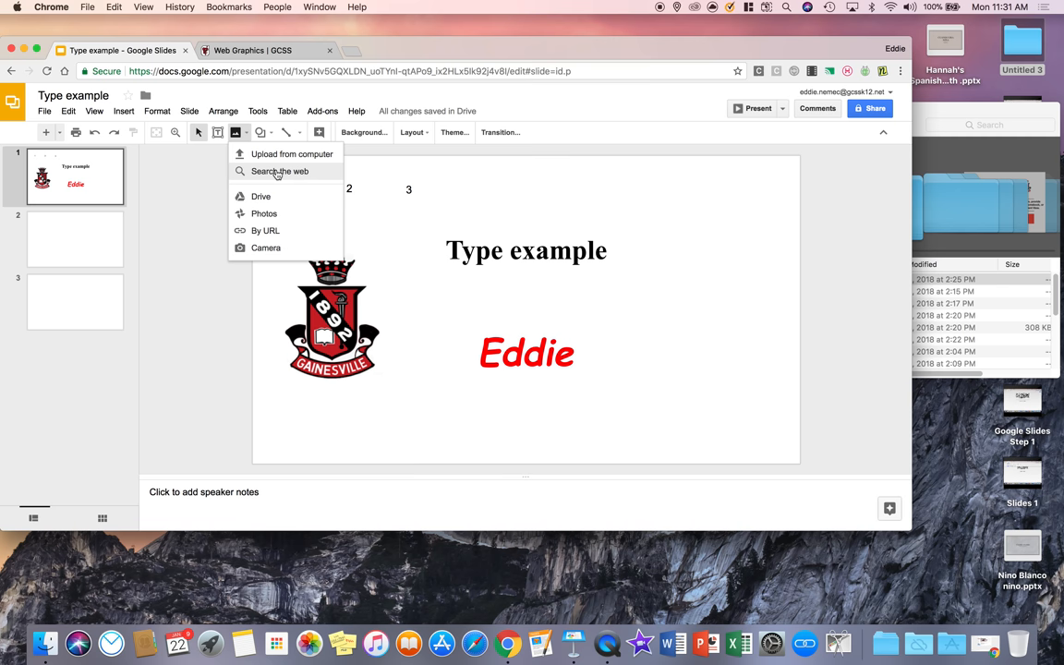
left_click(280, 171)
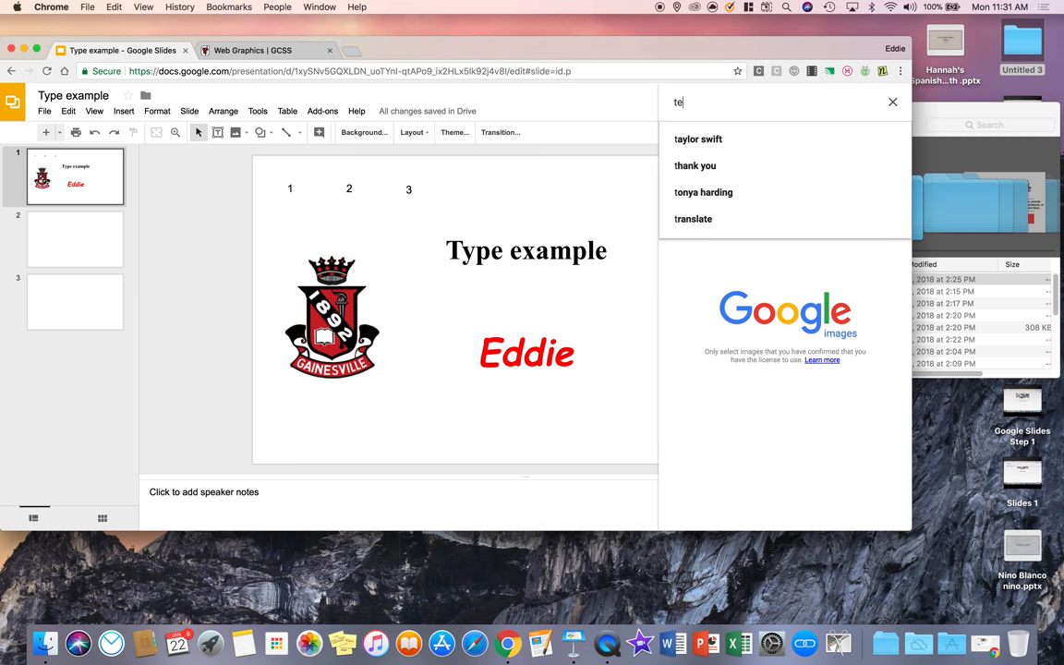
type("tennis ball")
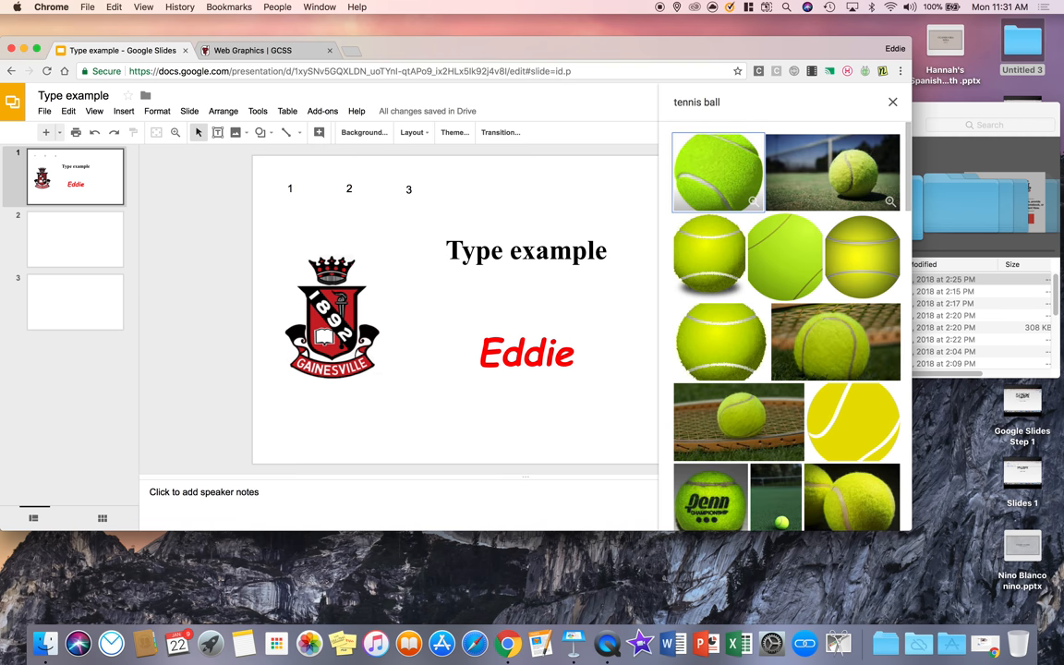
left_click(718, 172)
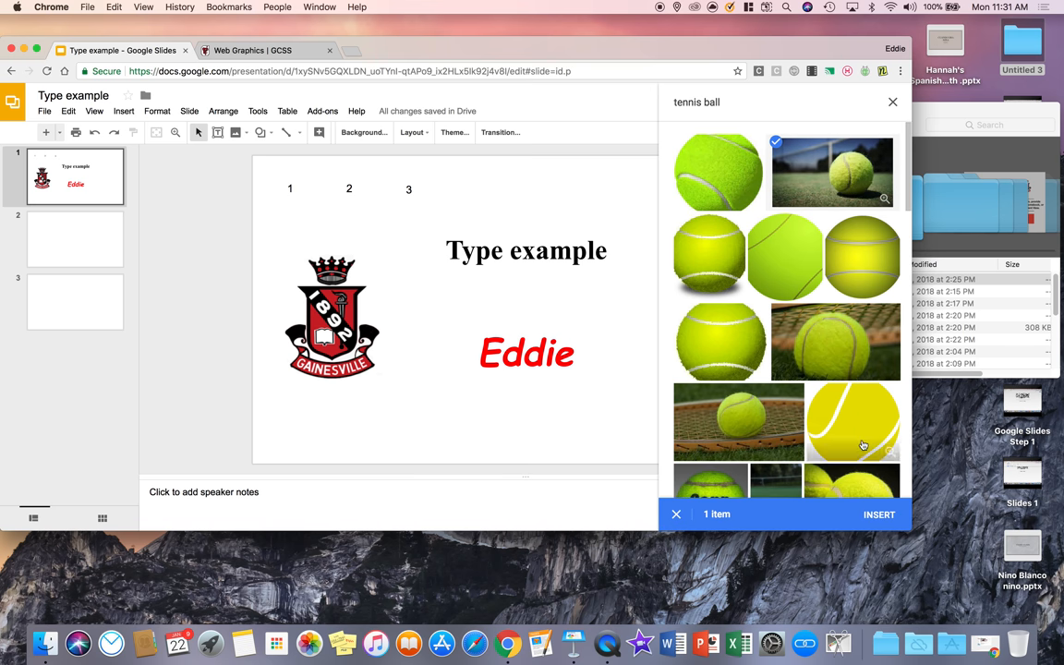
left_click(879, 515)
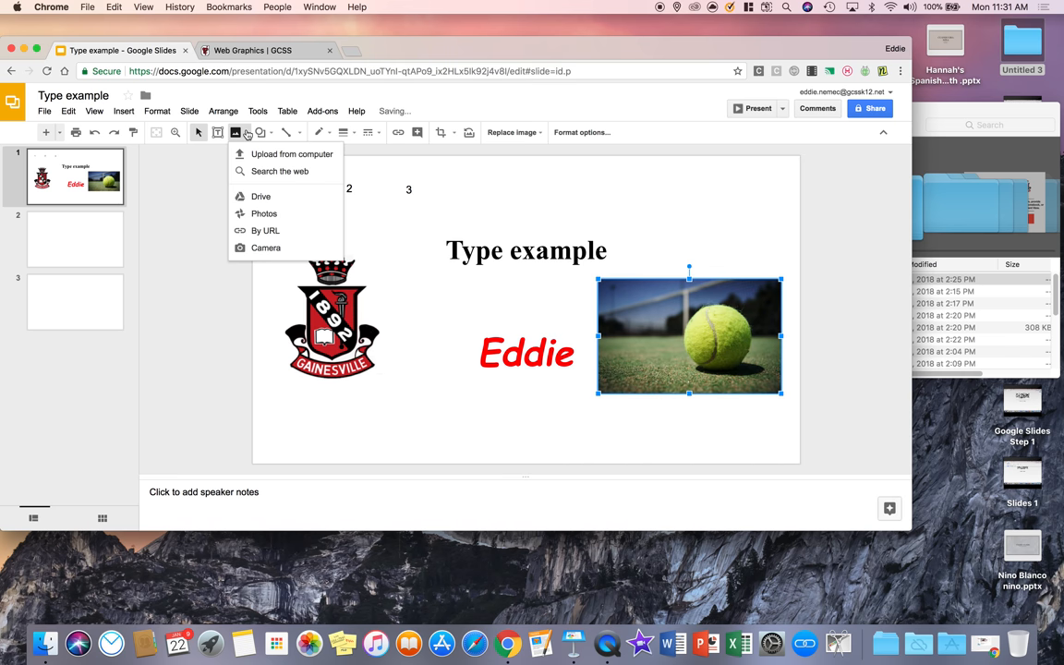
mouse_move(266, 247)
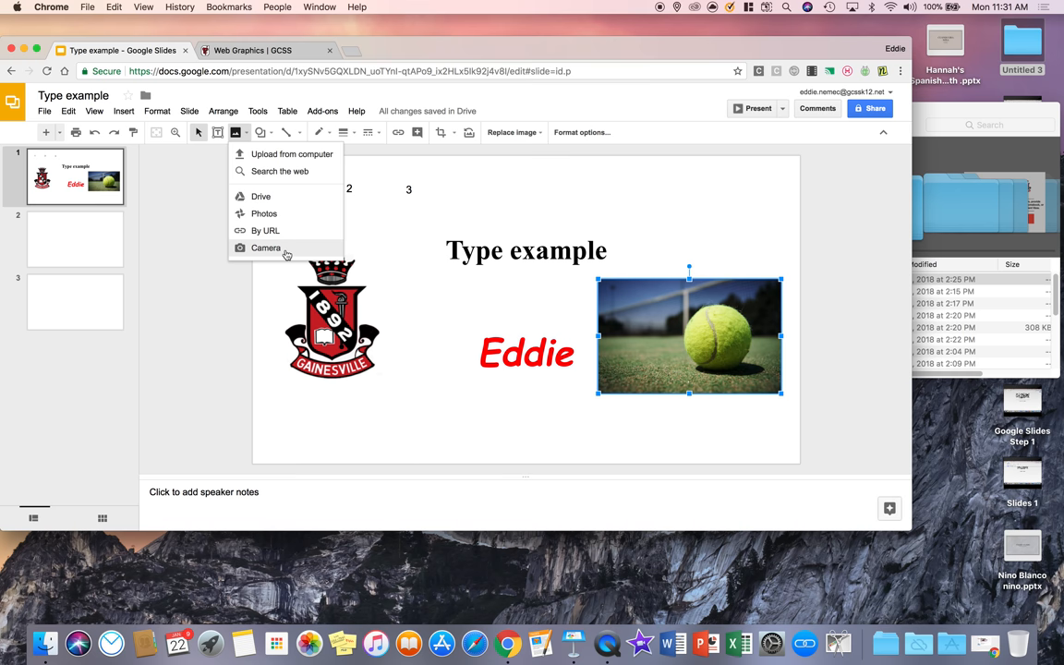
mouse_move(285, 255)
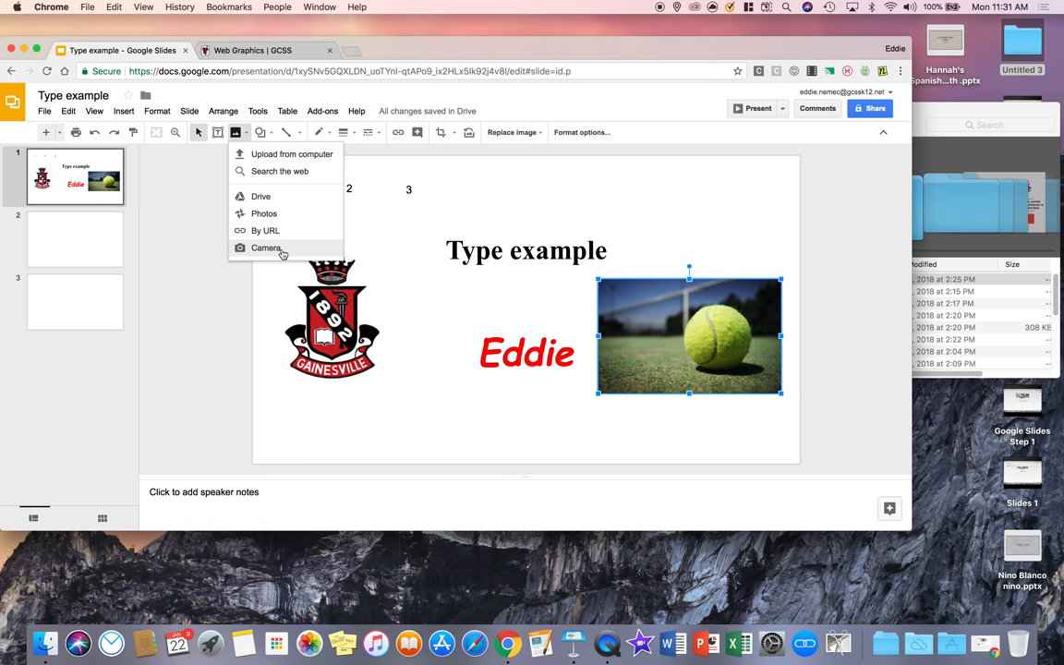
- Insert a webcam snapshot and position it between the crest and tennis ball
left_click(266, 248)
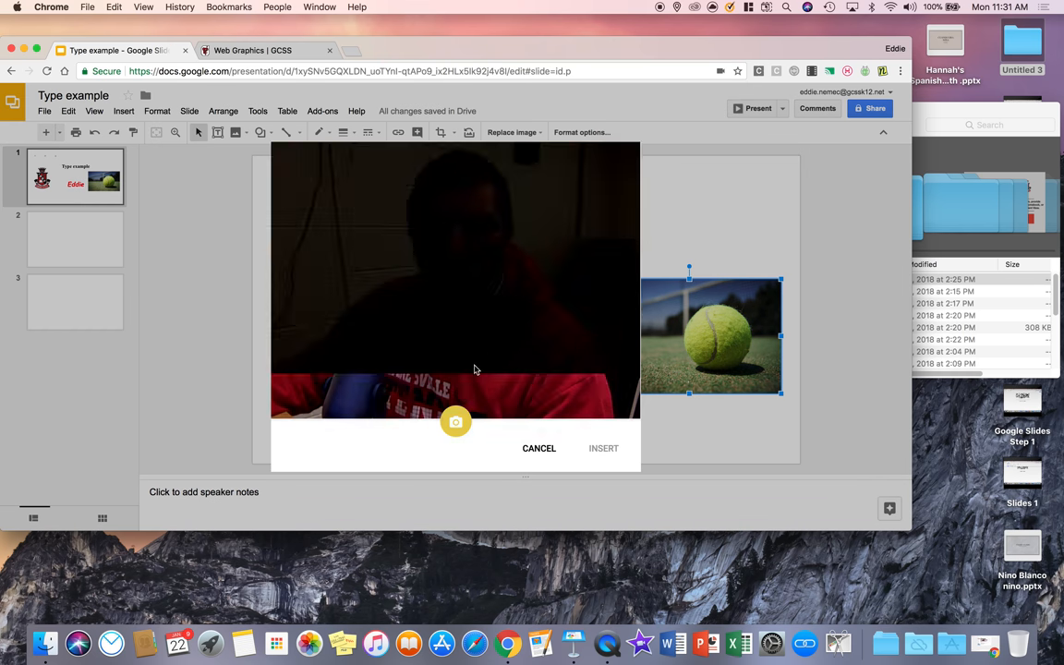
left_click(456, 422)
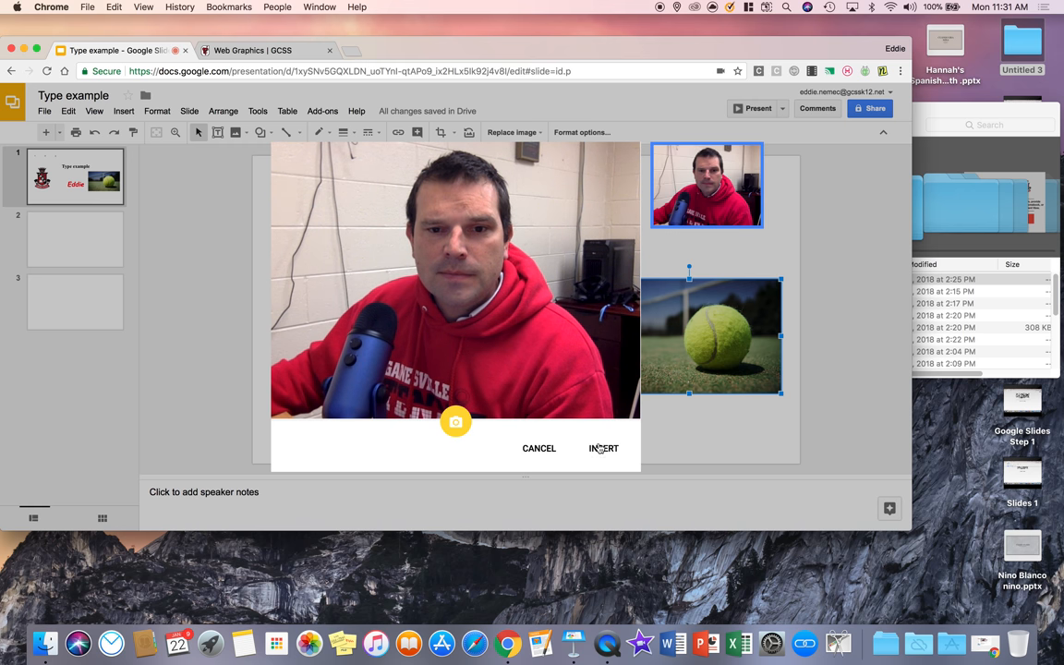
left_click(603, 448)
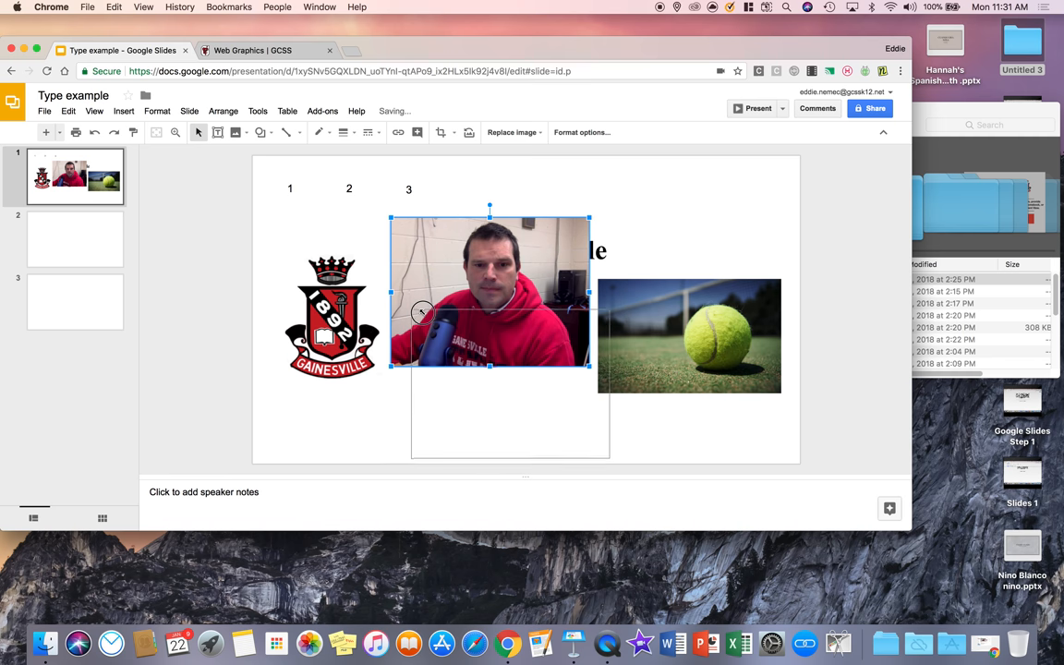
left_click_drag(490, 291, 545, 407)
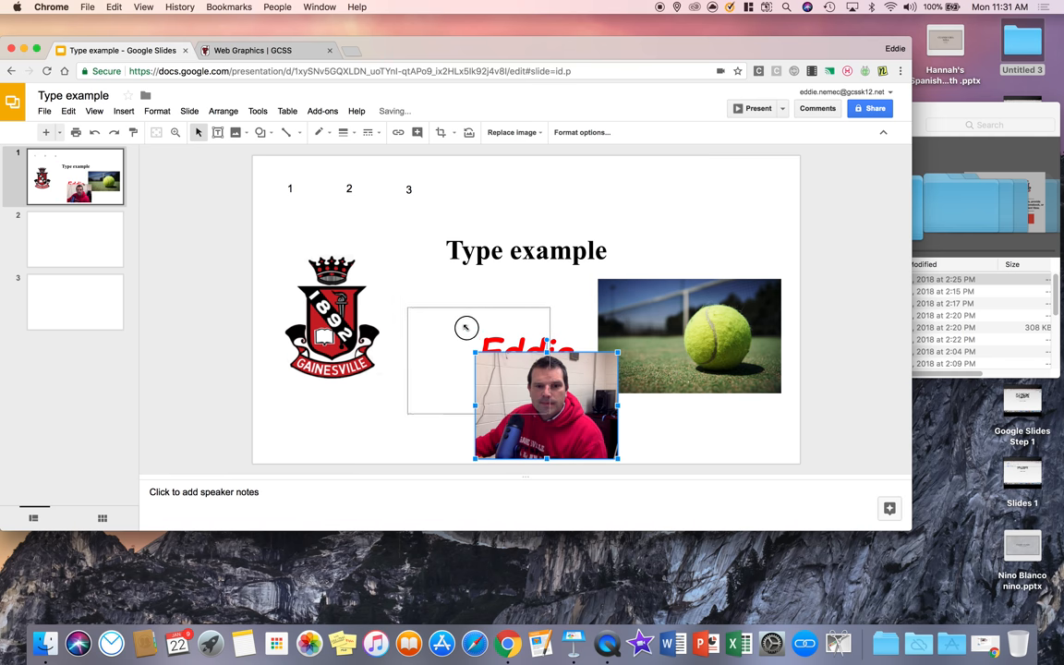
left_click_drag(546, 407, 471, 355)
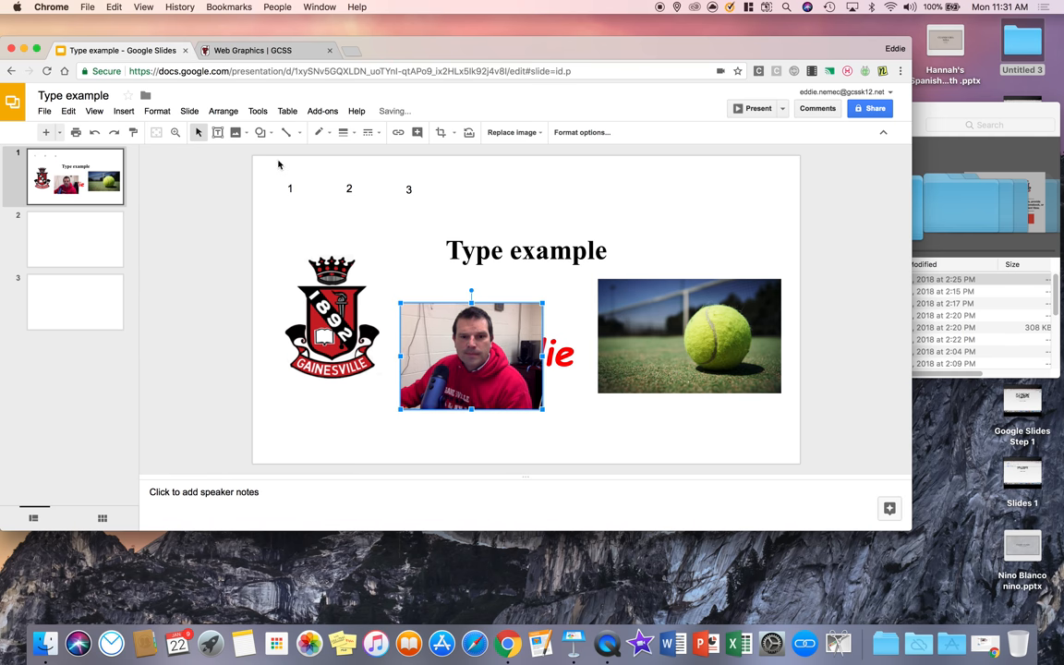
mouse_move(263, 132)
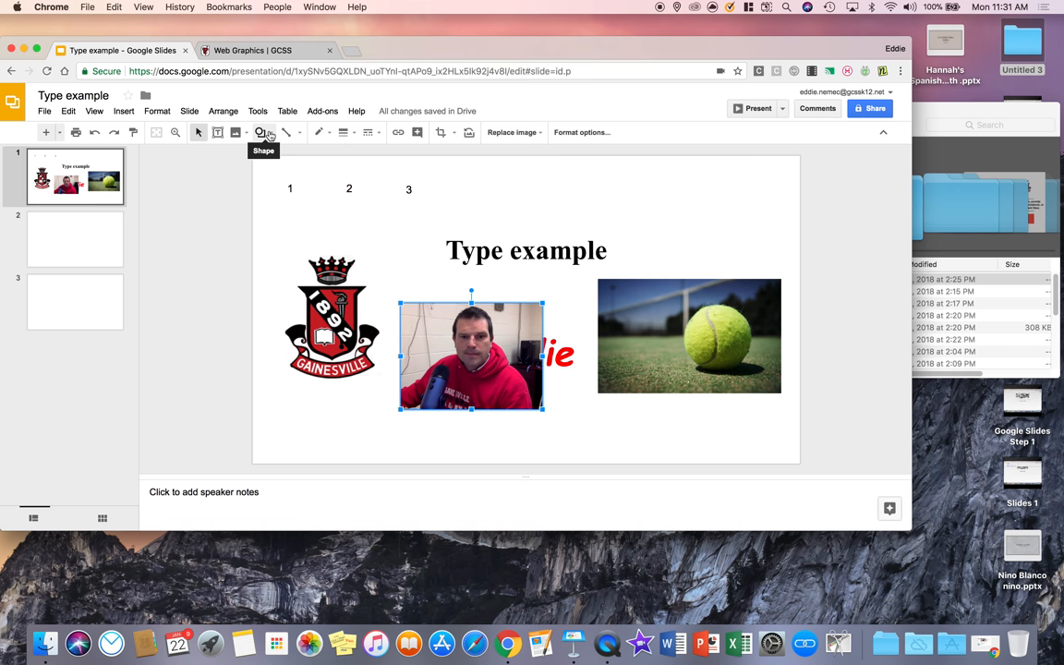
mouse_move(287, 132)
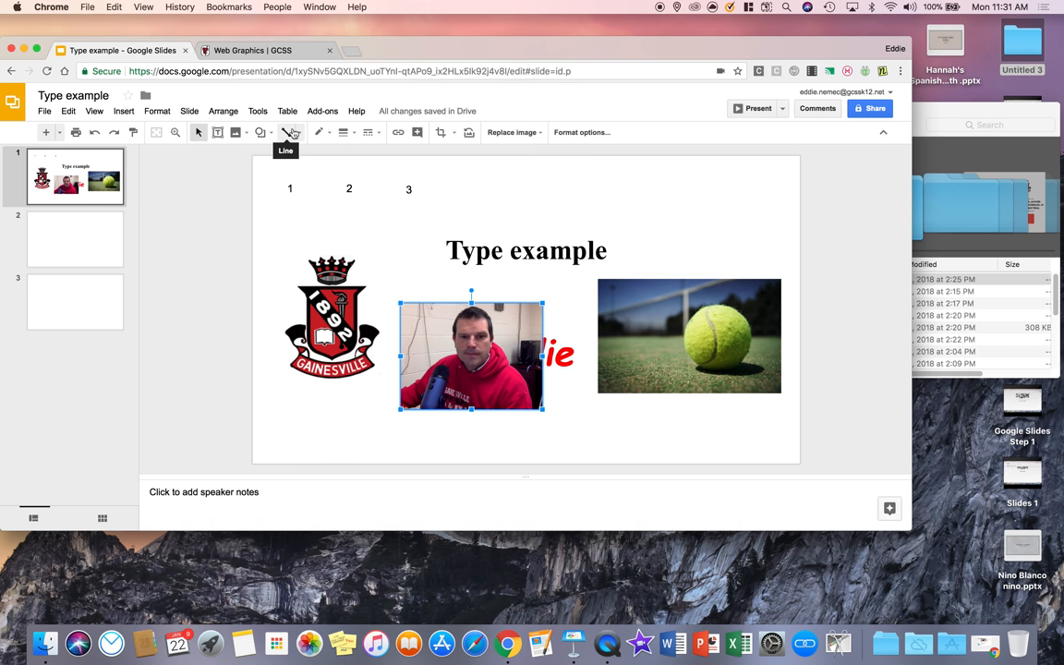
mouse_move(261, 133)
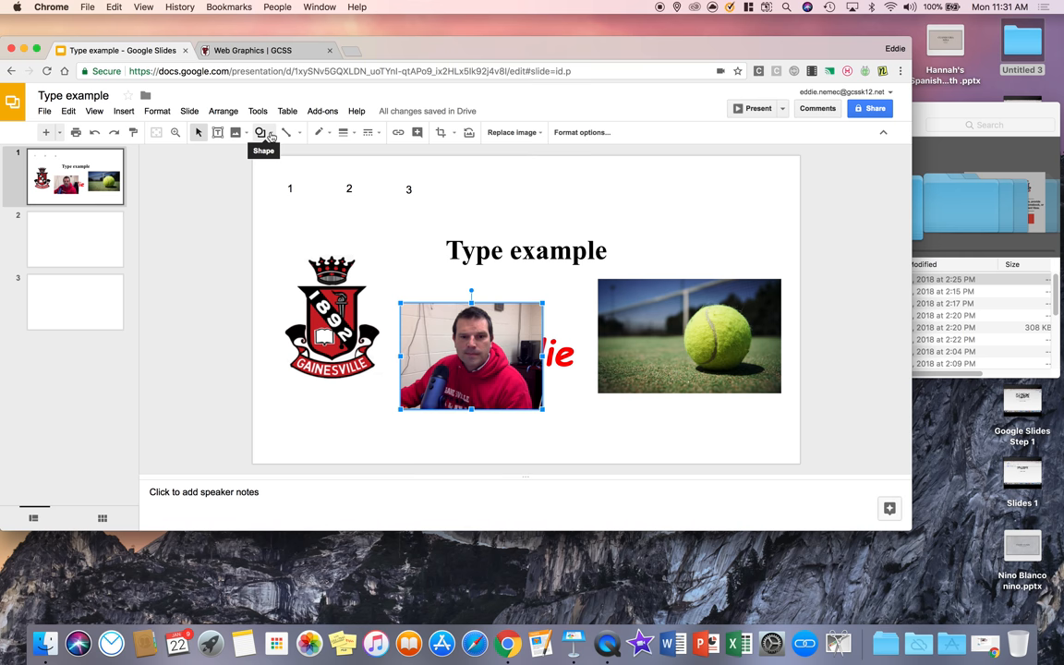
- Draw and enlarge a gray arrow between the webcam photo and tennis ball
left_click(261, 133)
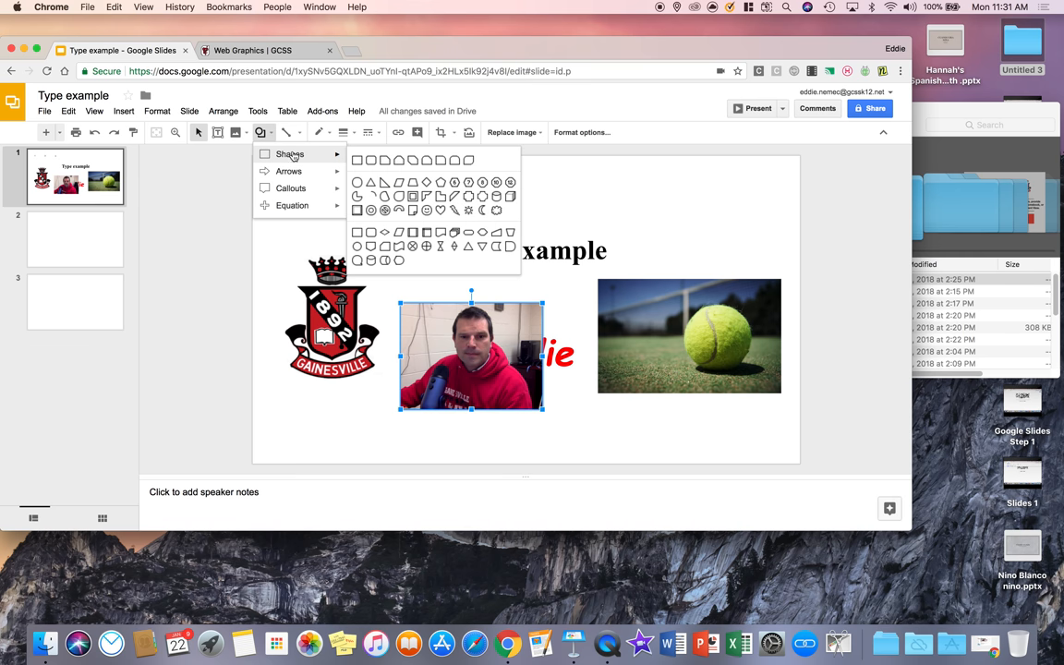
mouse_move(479, 250)
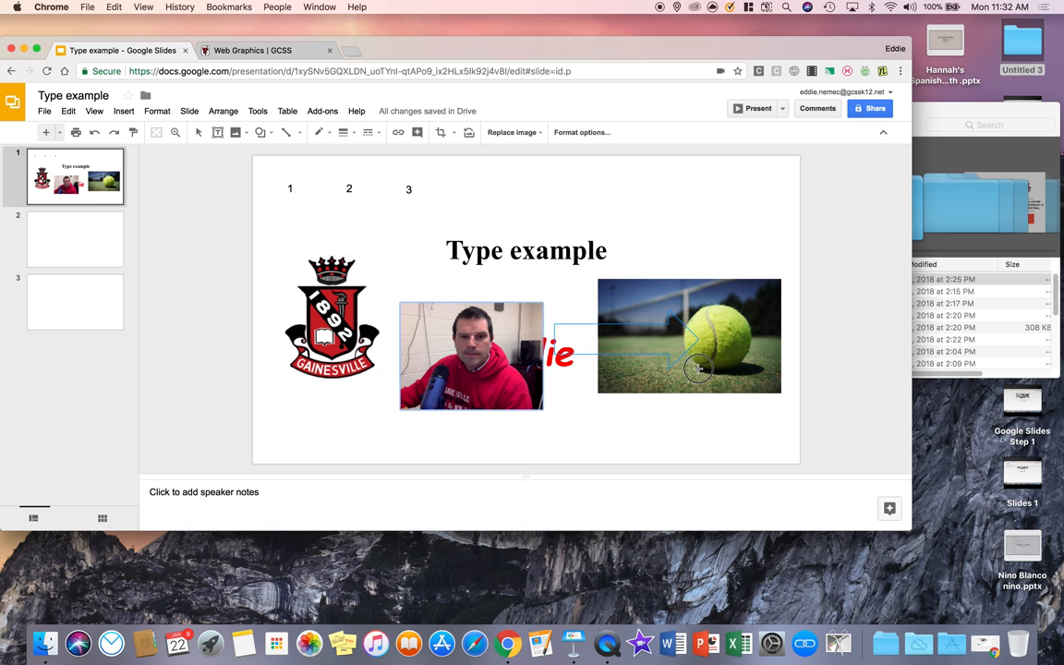
left_click(573, 328)
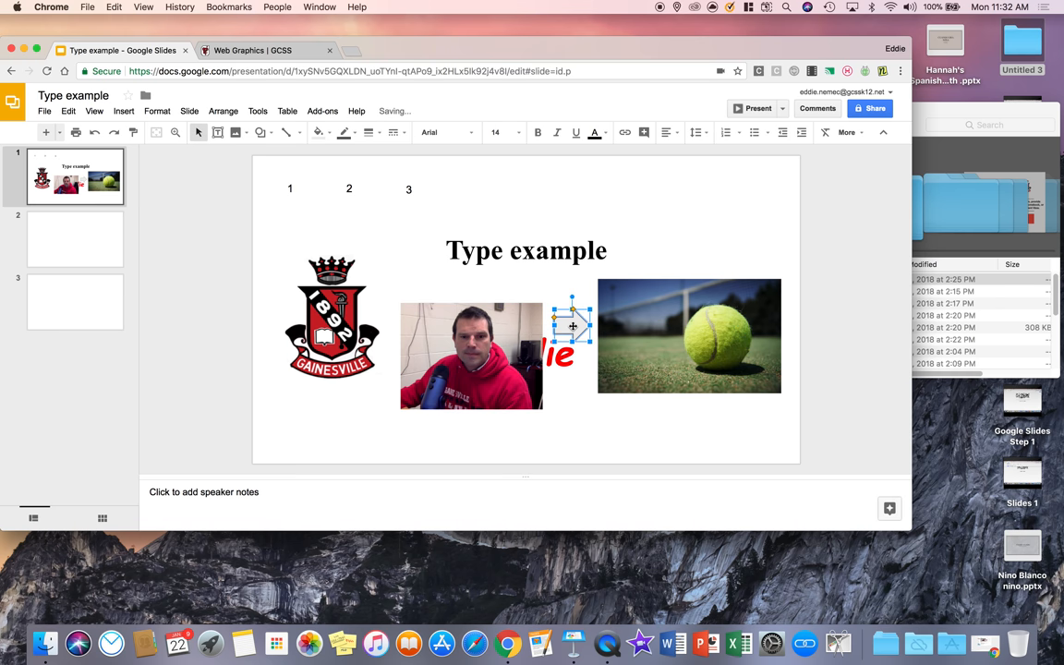
left_click_drag(573, 326, 582, 341)
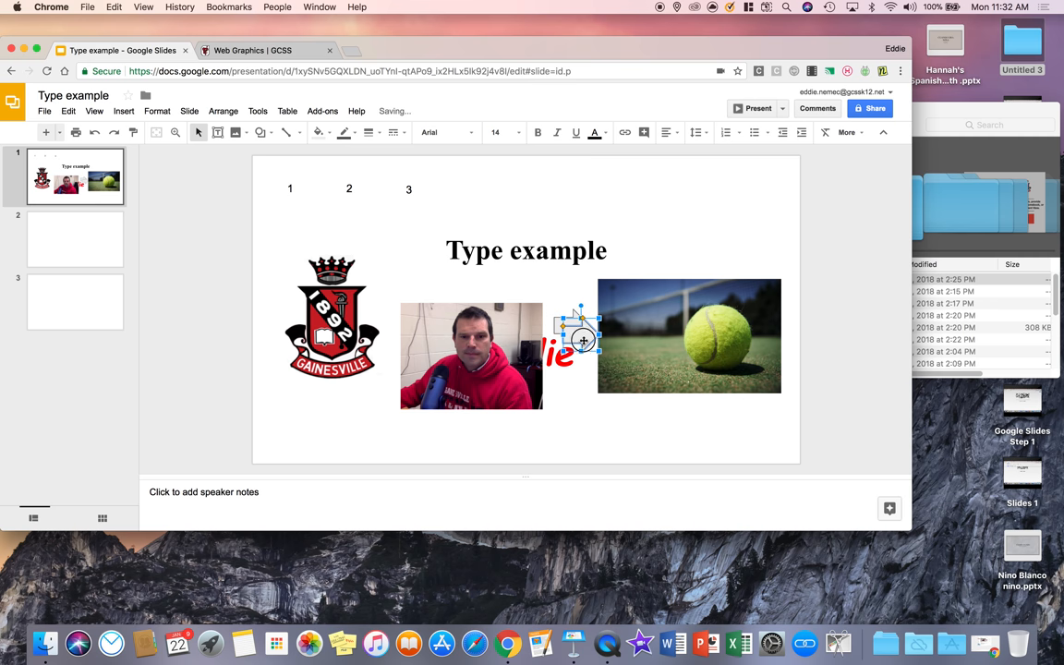
left_click_drag(578, 338, 379, 304)
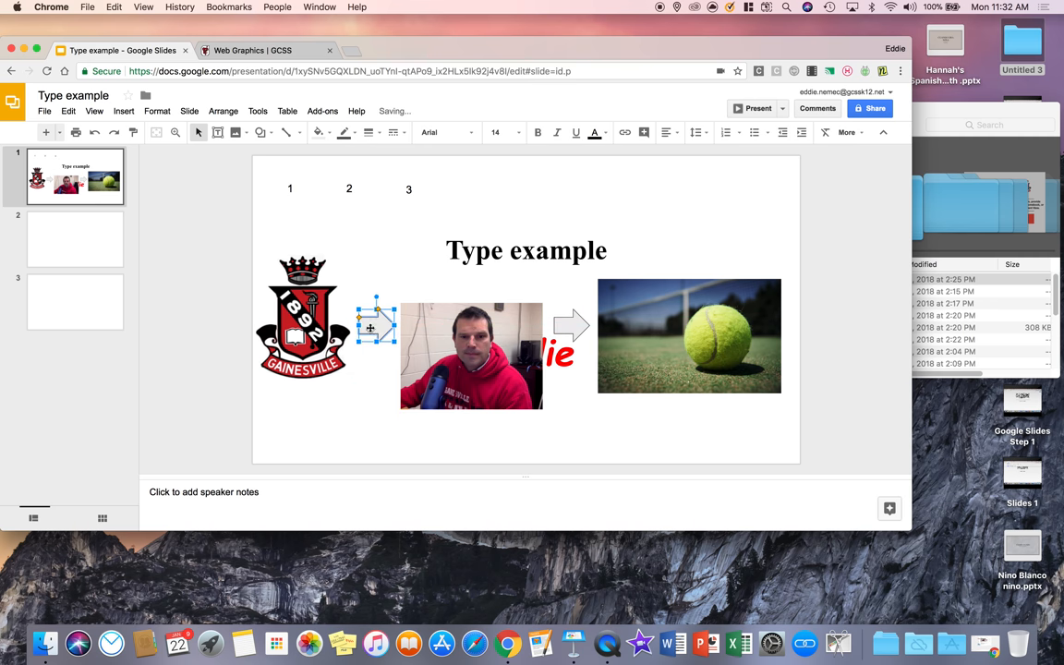
- Nudge the school logo slightly right beside the arrow
left_click(303, 319)
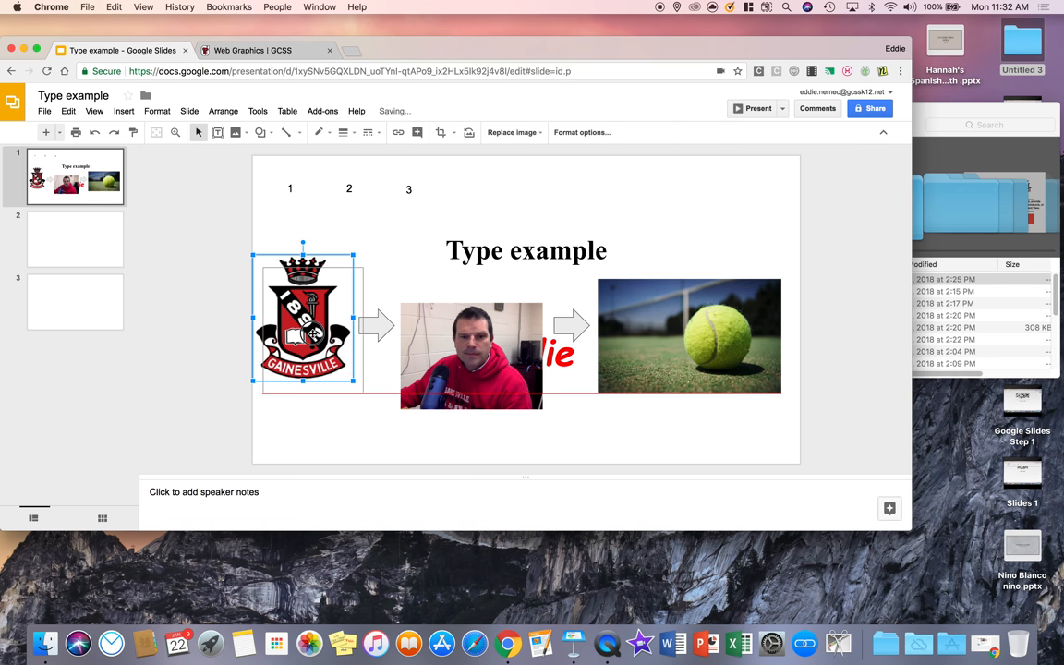
left_click_drag(303, 320, 313, 330)
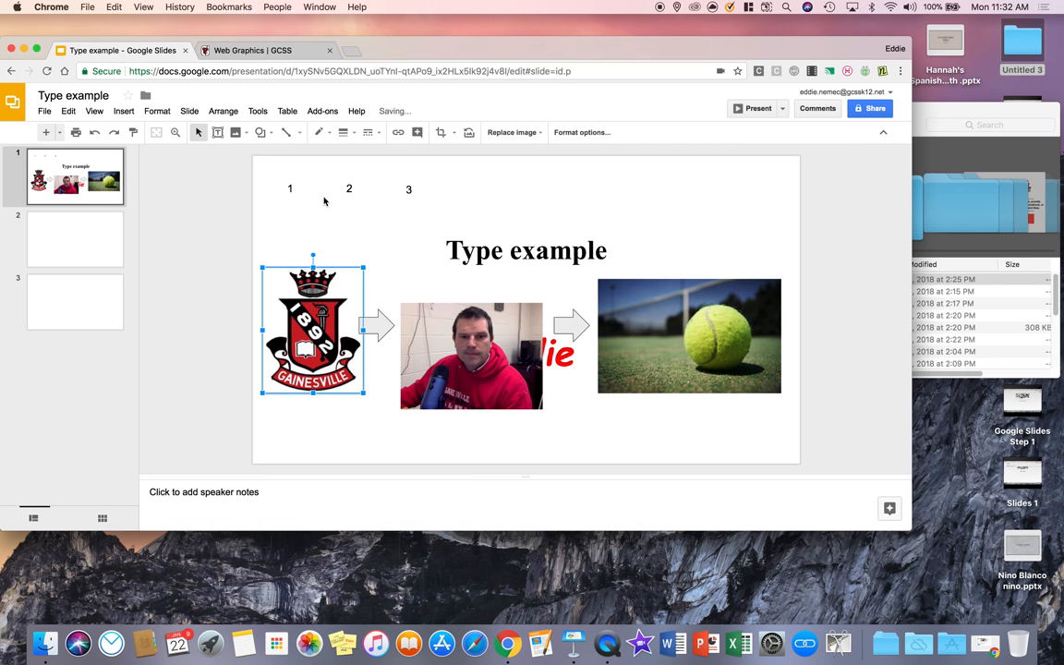
left_click(261, 132)
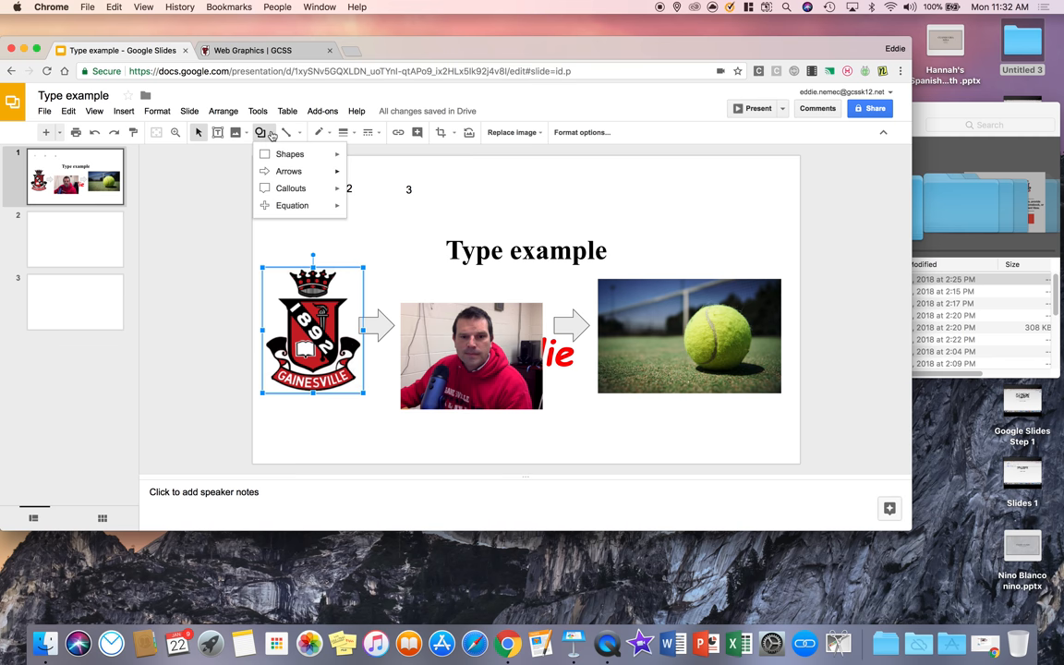
mouse_move(290, 154)
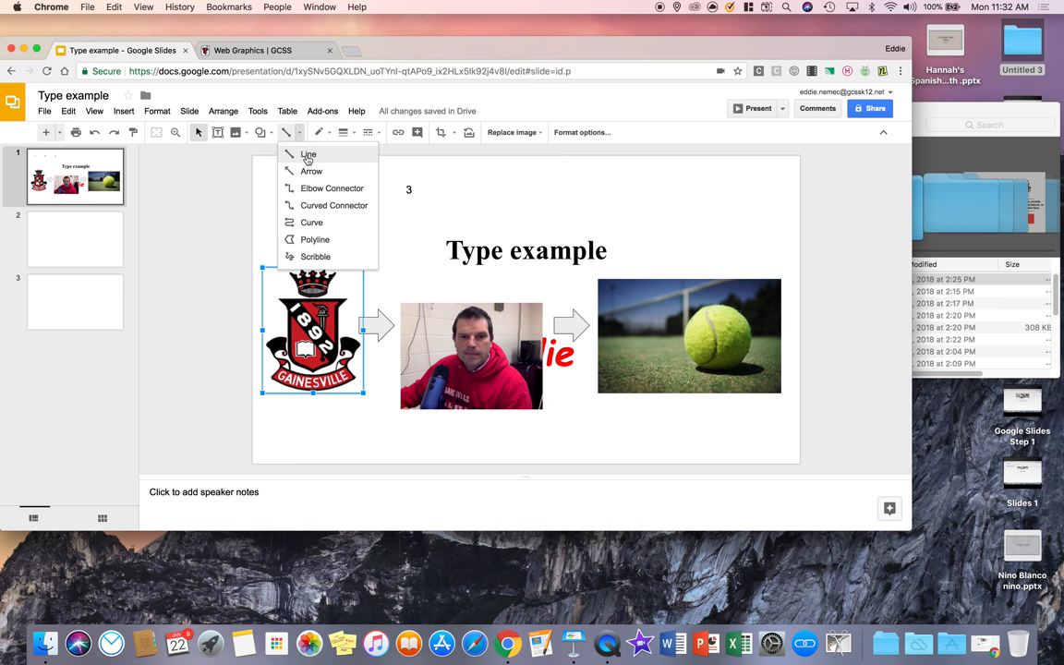
mouse_move(325, 154)
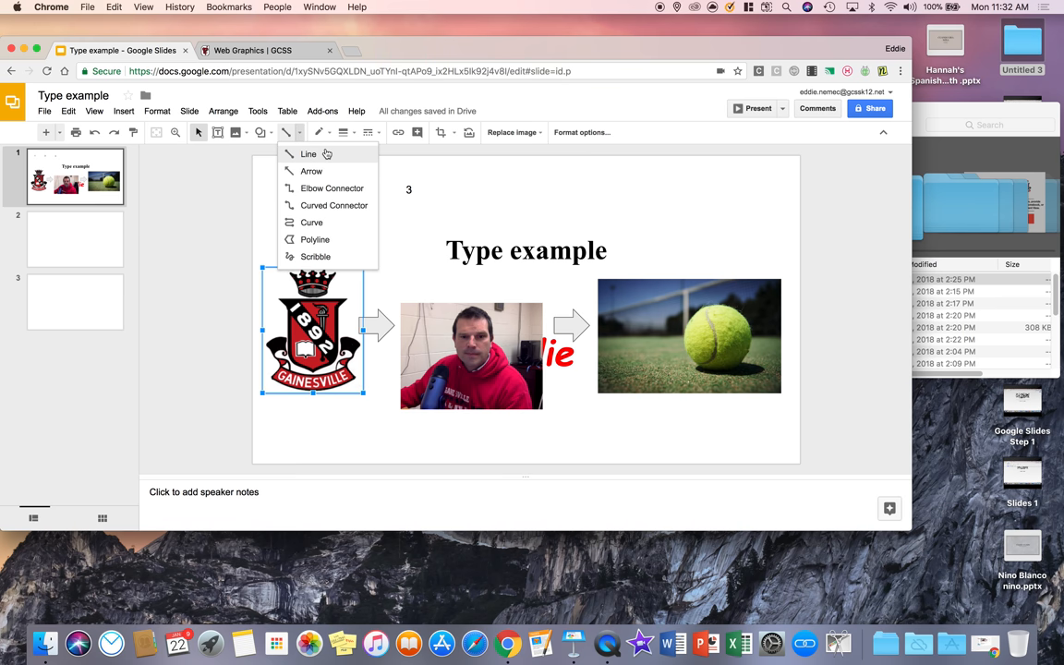
left_click(308, 154)
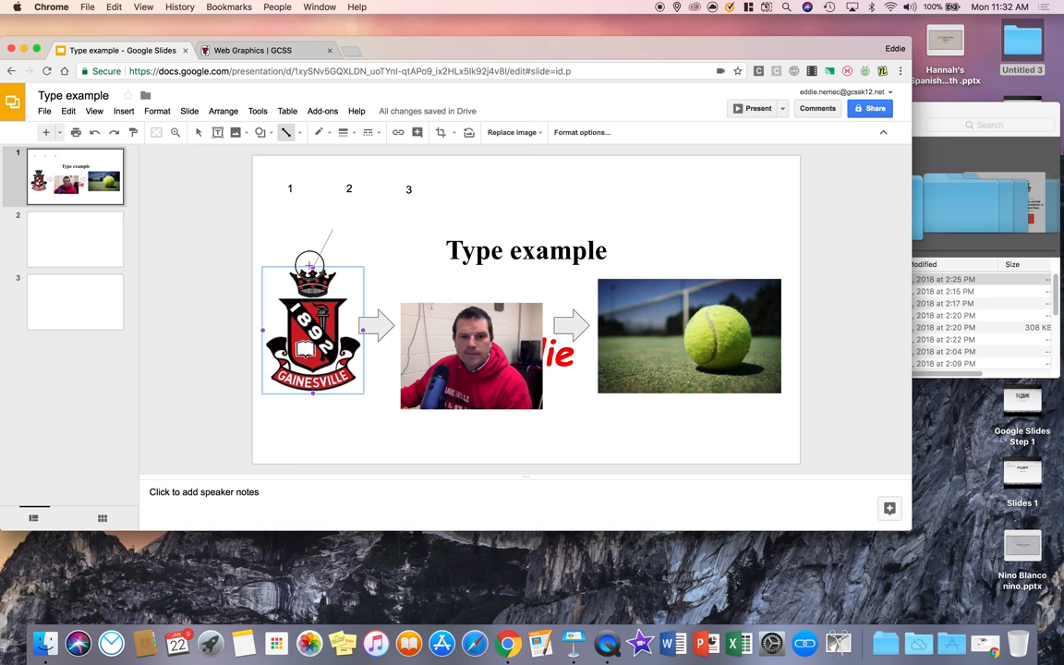
left_click(688, 335)
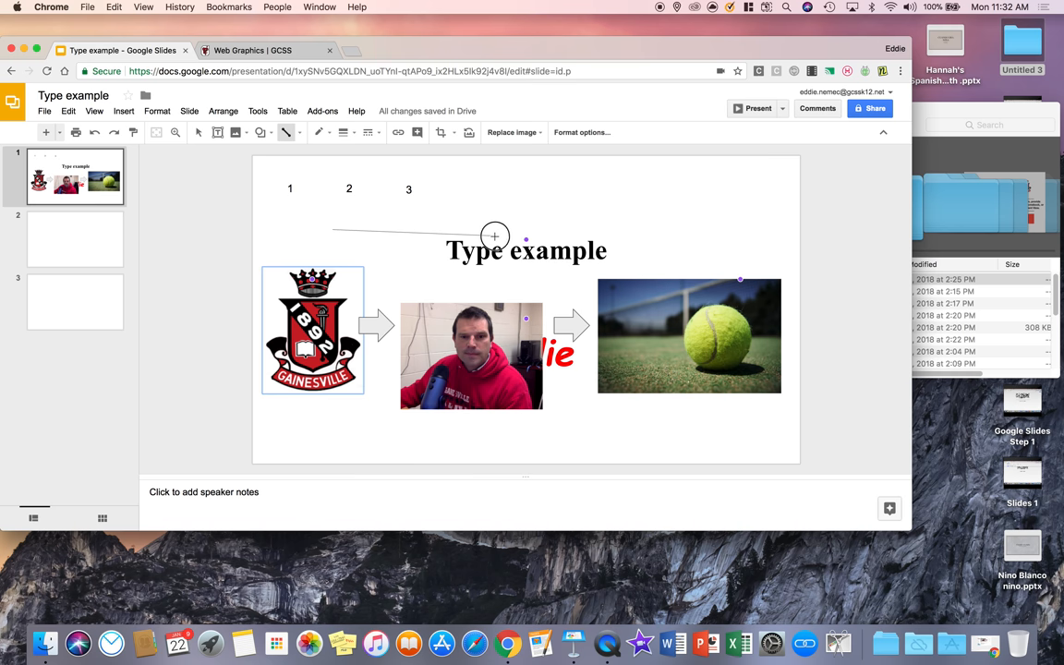
left_click(527, 443)
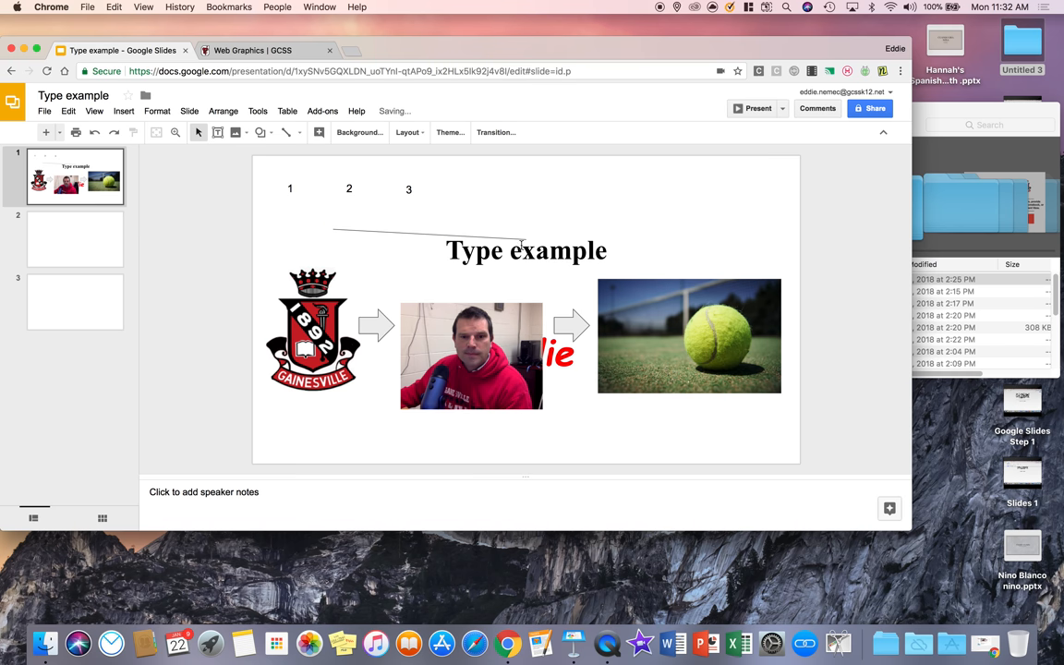
double_click(527, 251)
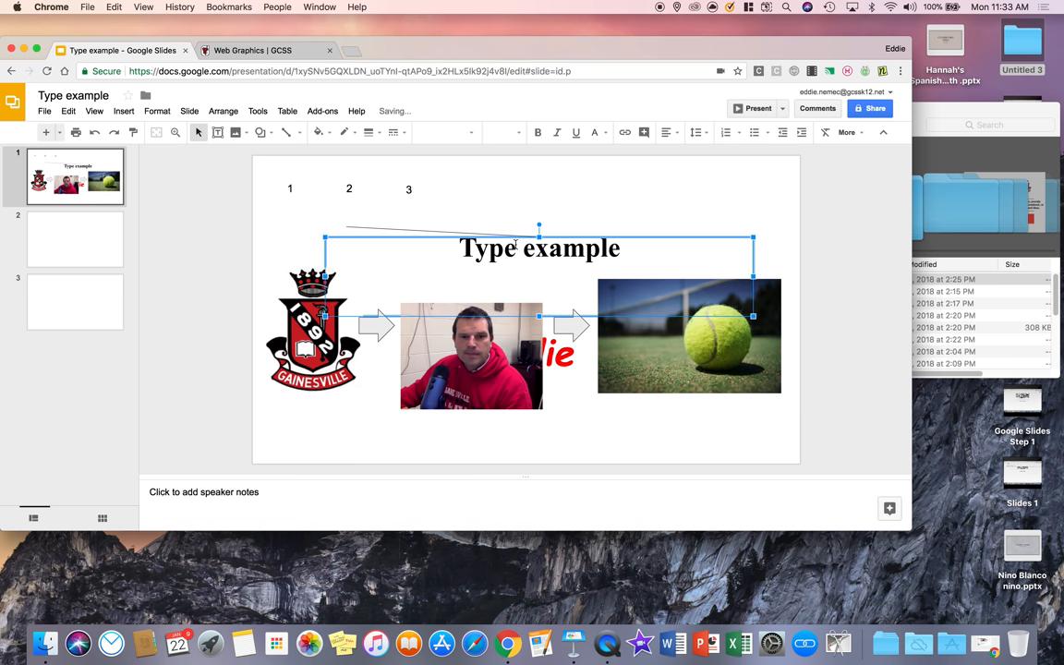
left_click(688, 193)
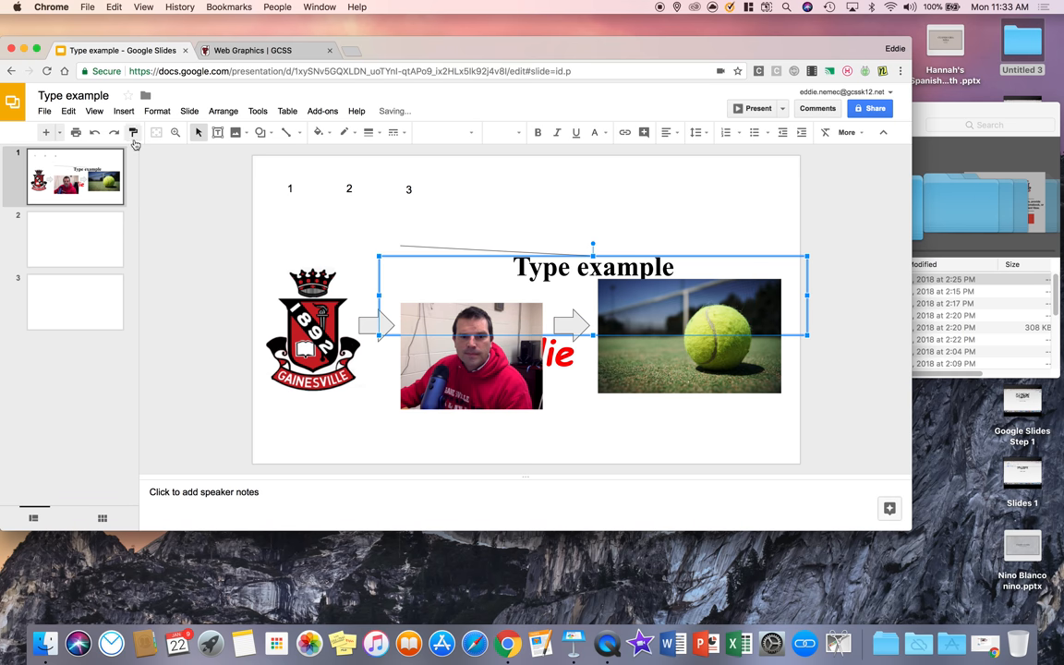
left_click(312, 330)
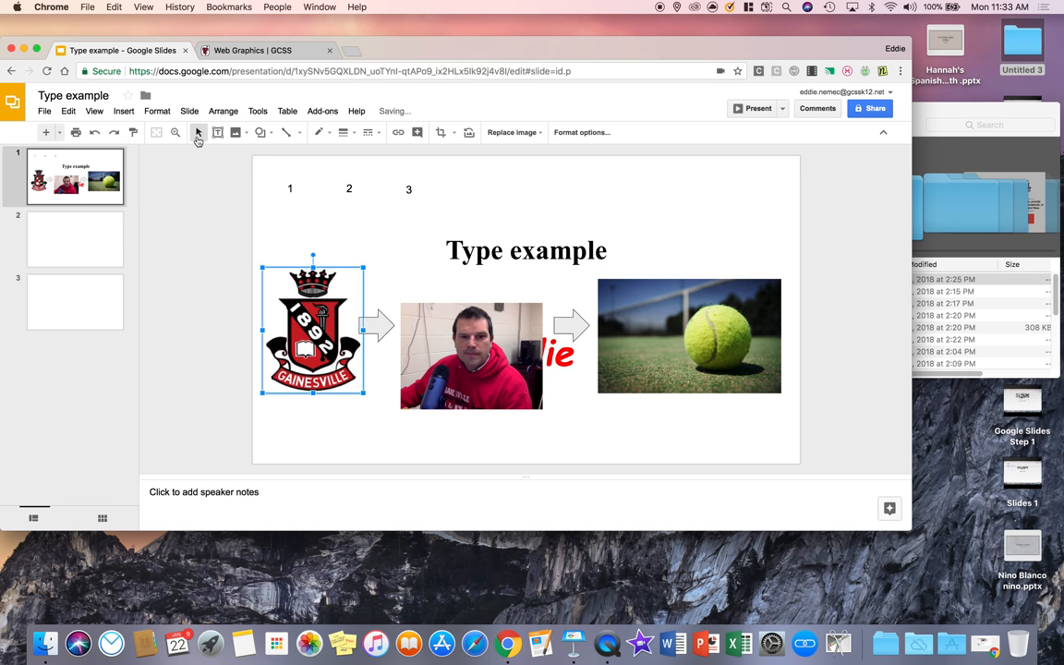
left_click(287, 132)
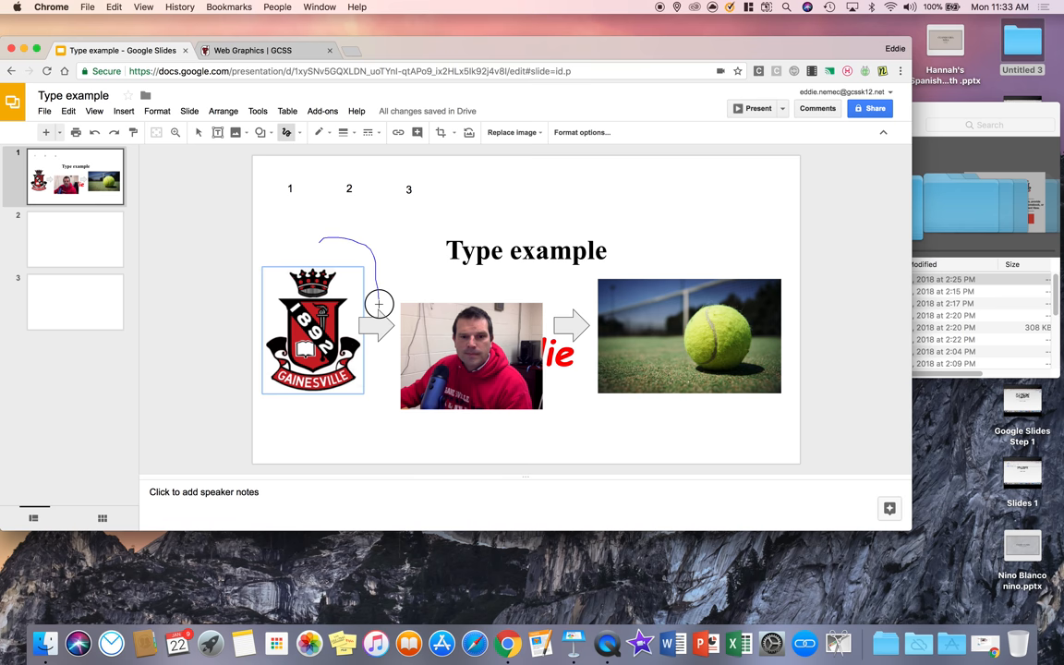
left_click_drag(379, 303, 582, 307)
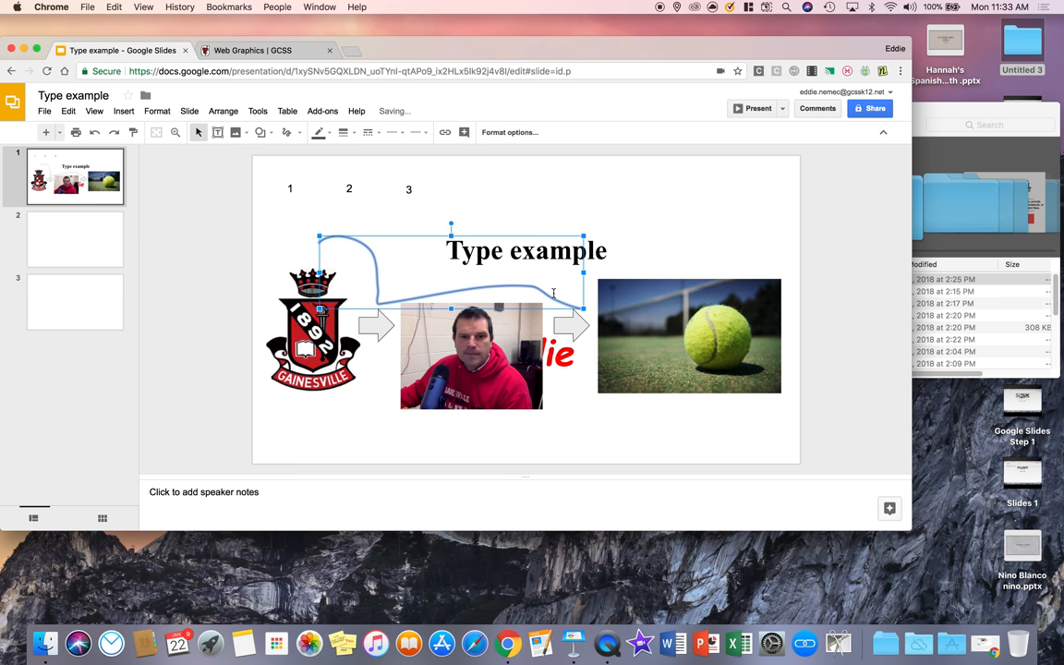
left_click(420, 169)
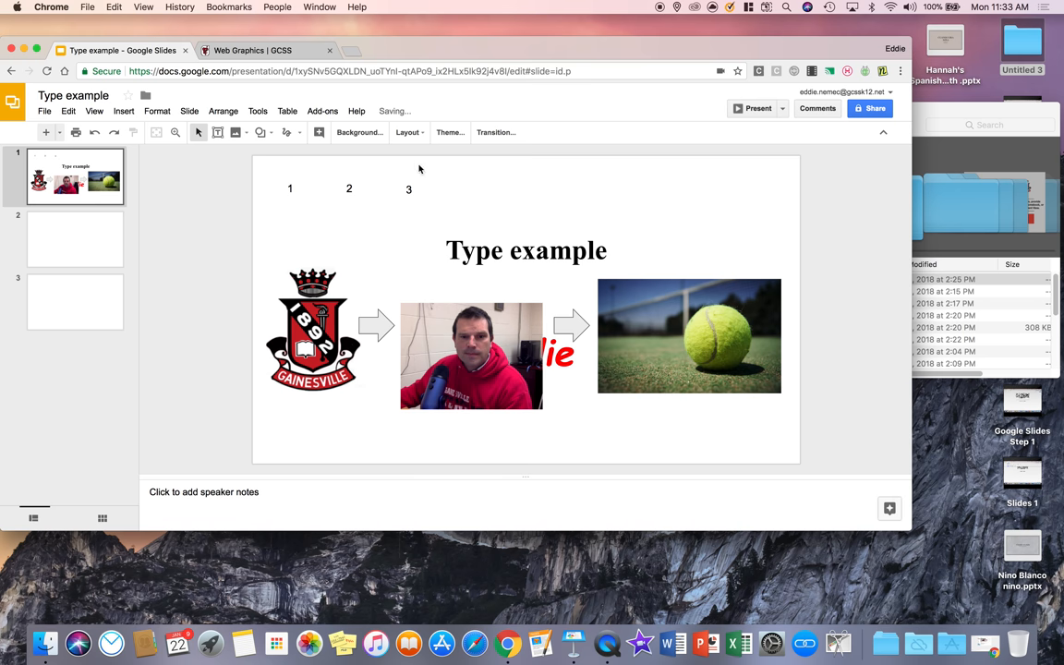
left_click(286, 132)
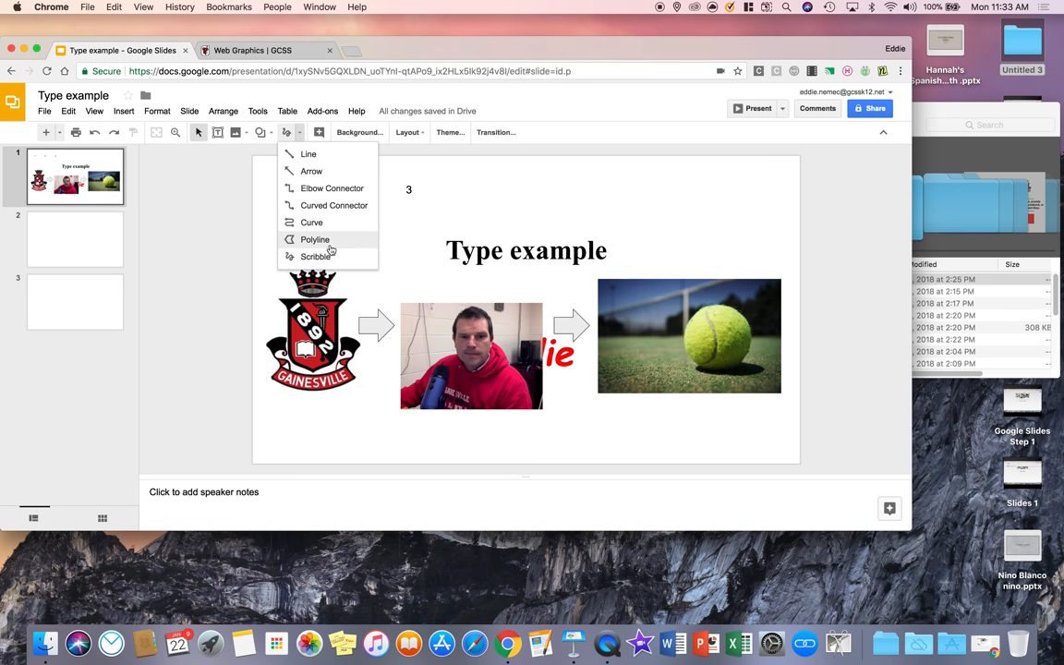
mouse_move(314, 222)
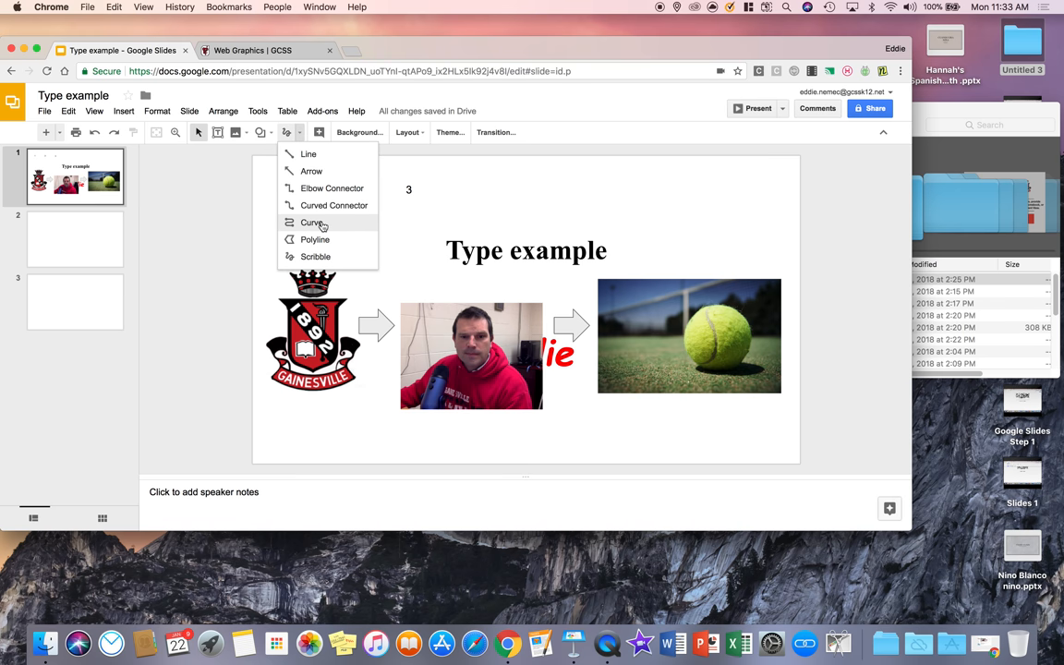
mouse_move(312, 223)
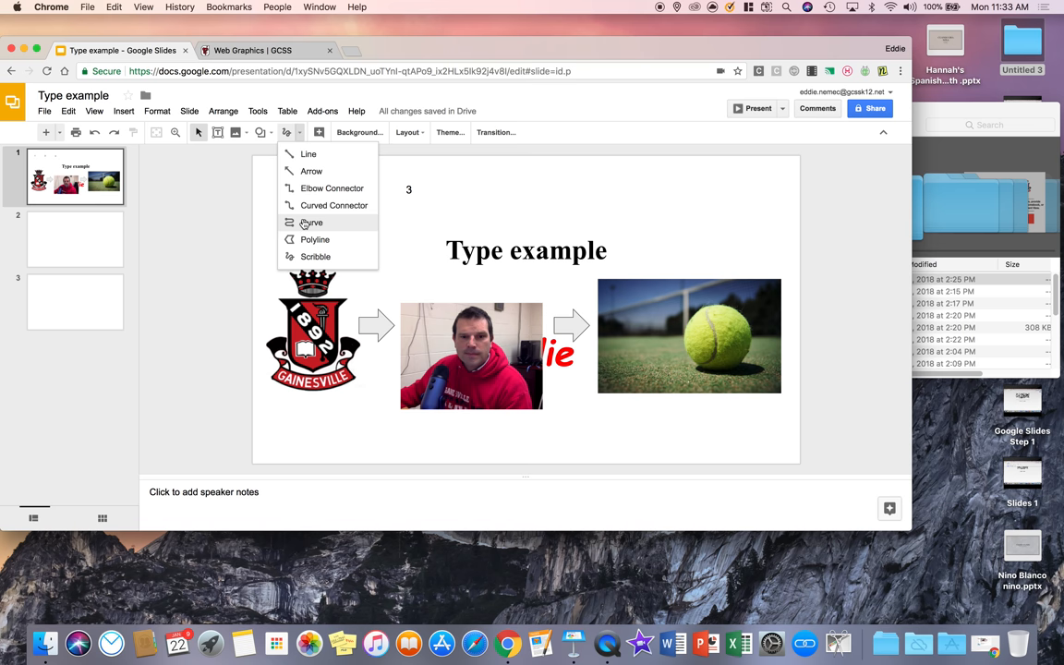
mouse_move(298, 144)
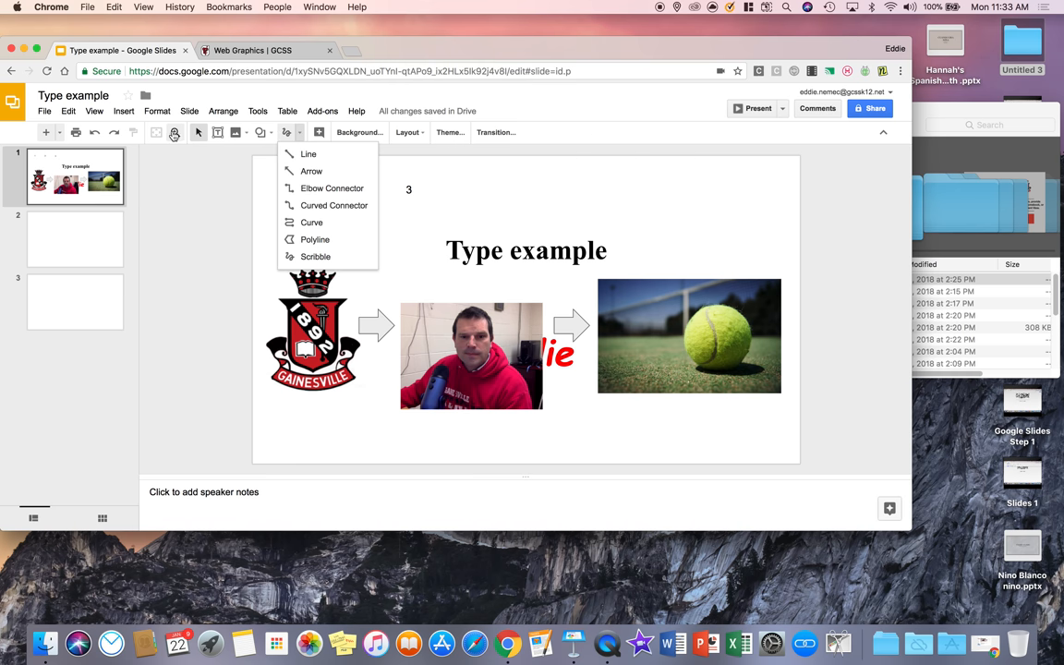
left_click(662, 188)
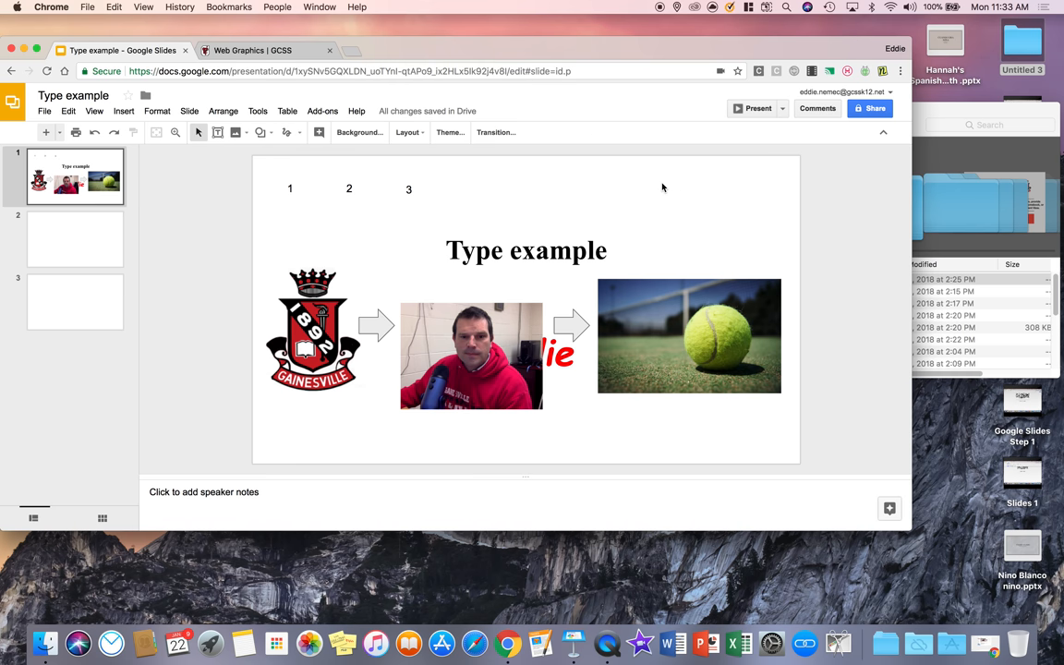